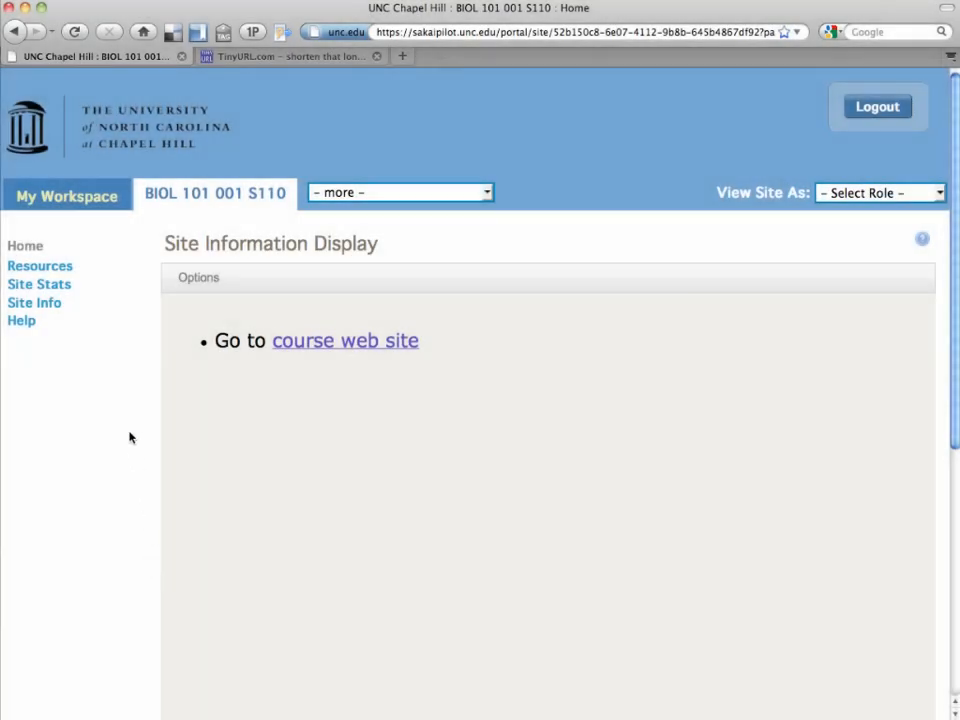
# Hide the Resources, Site Stats and Site Info pages from students via Page Order and save
pyautogui.click(34, 302)
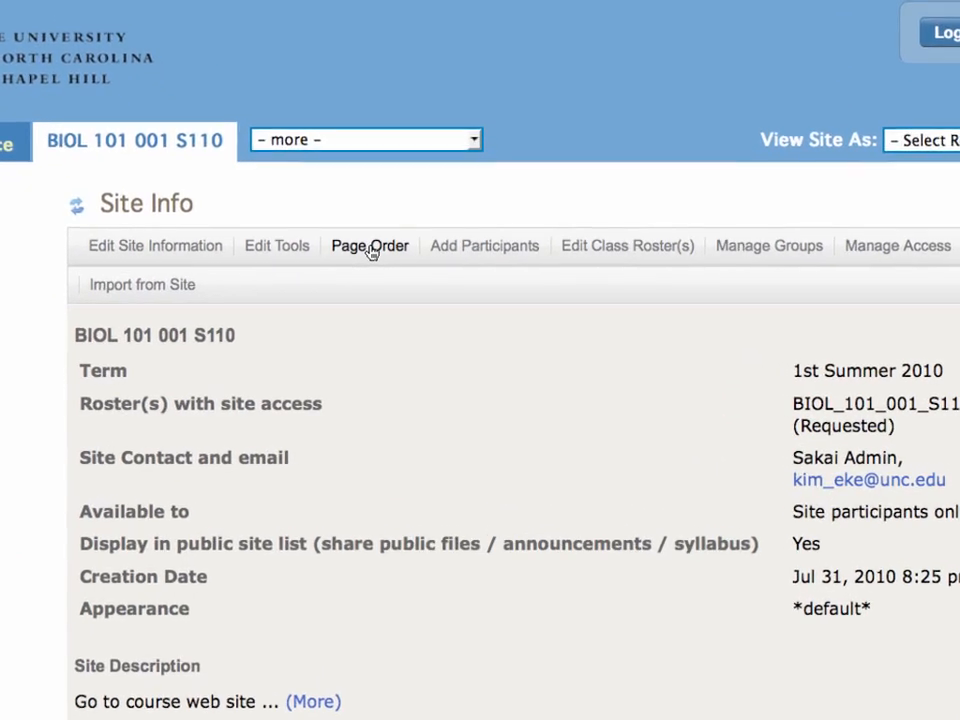
pyautogui.click(368, 244)
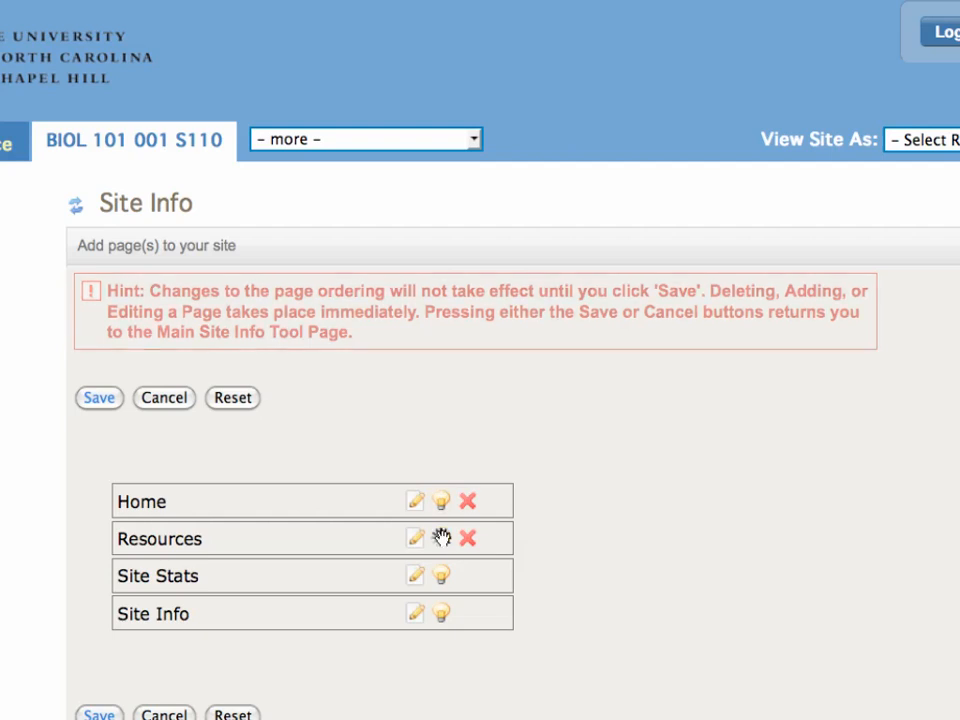
pyautogui.click(440, 538)
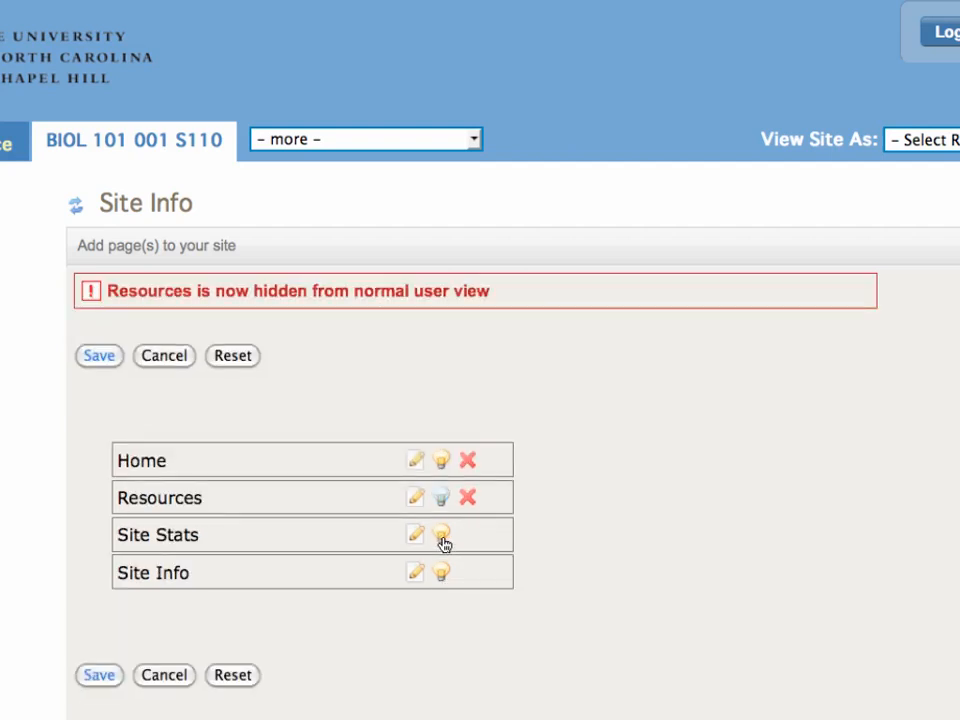
pyautogui.click(440, 534)
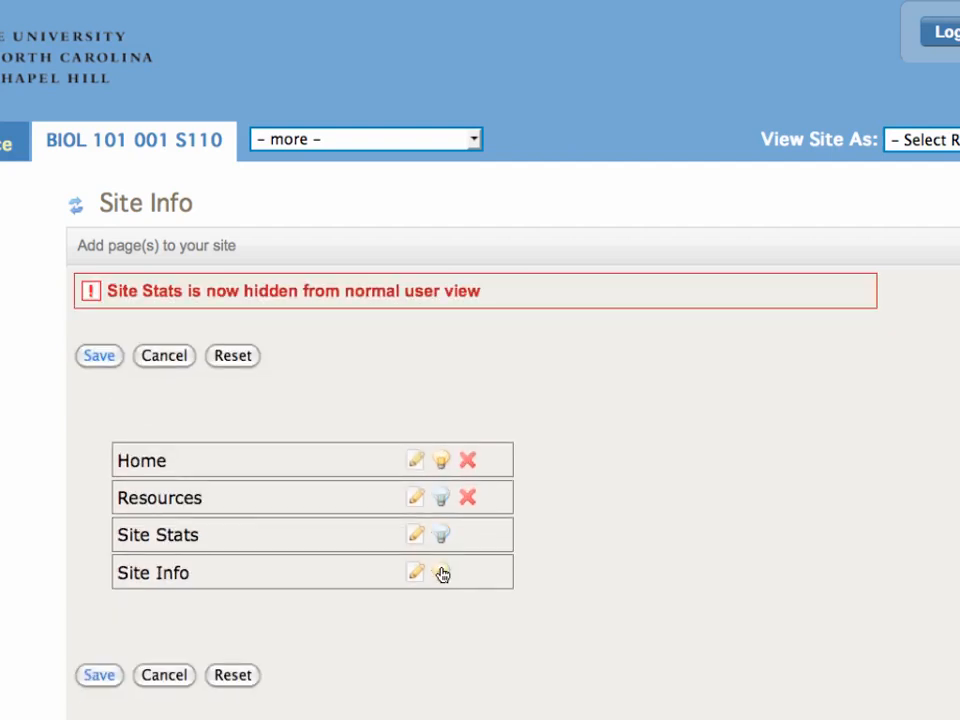
pyautogui.click(440, 572)
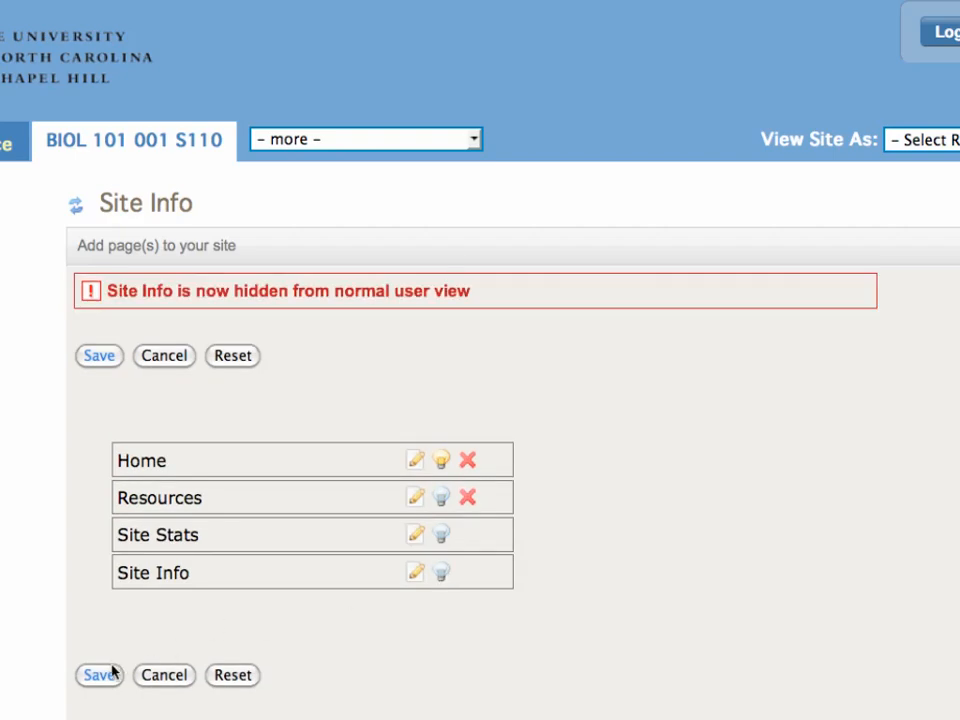
pyautogui.click(98, 676)
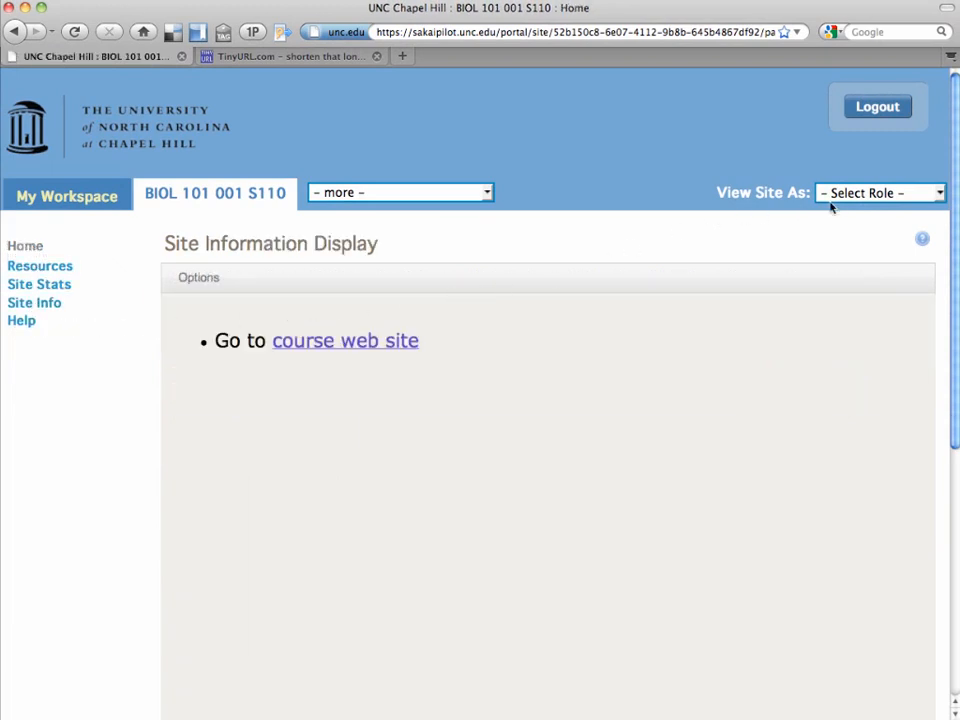
pyautogui.click(878, 192)
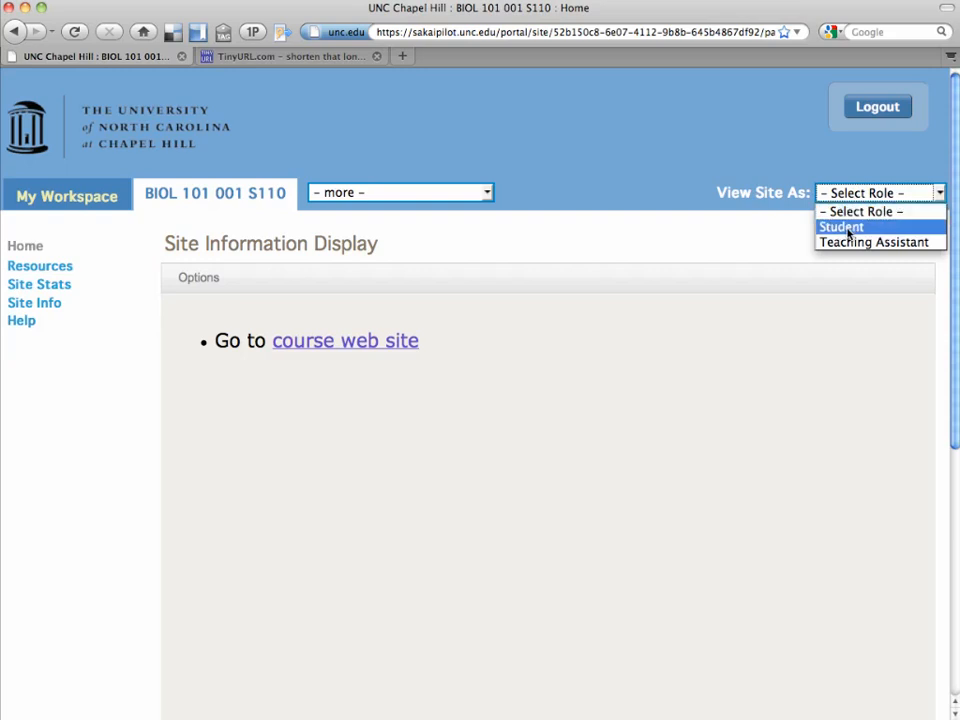
pyautogui.click(840, 228)
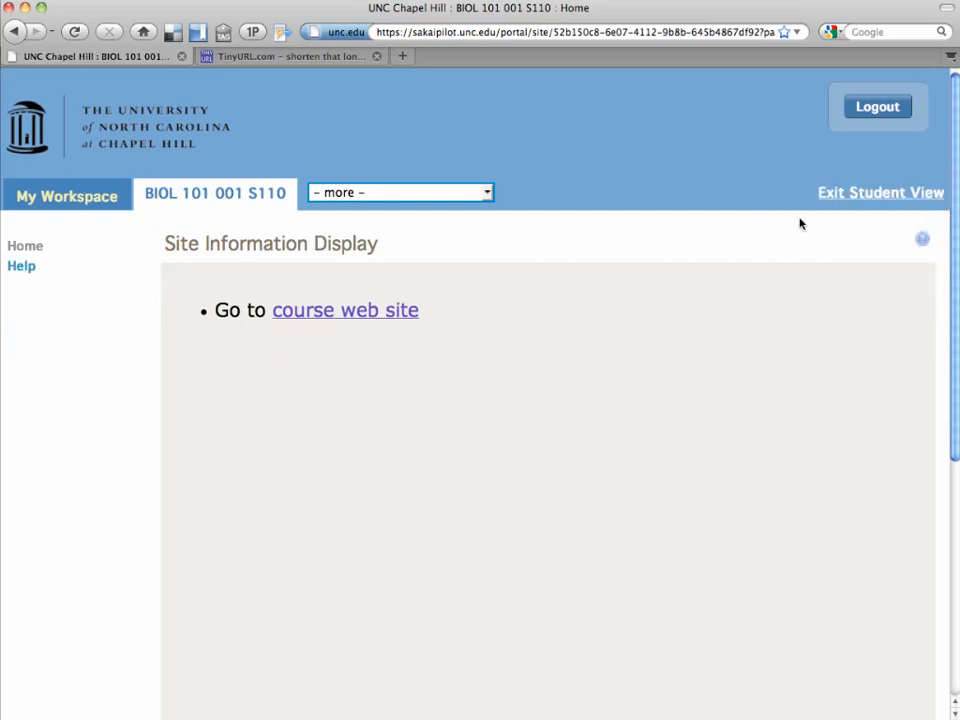
pyautogui.click(880, 192)
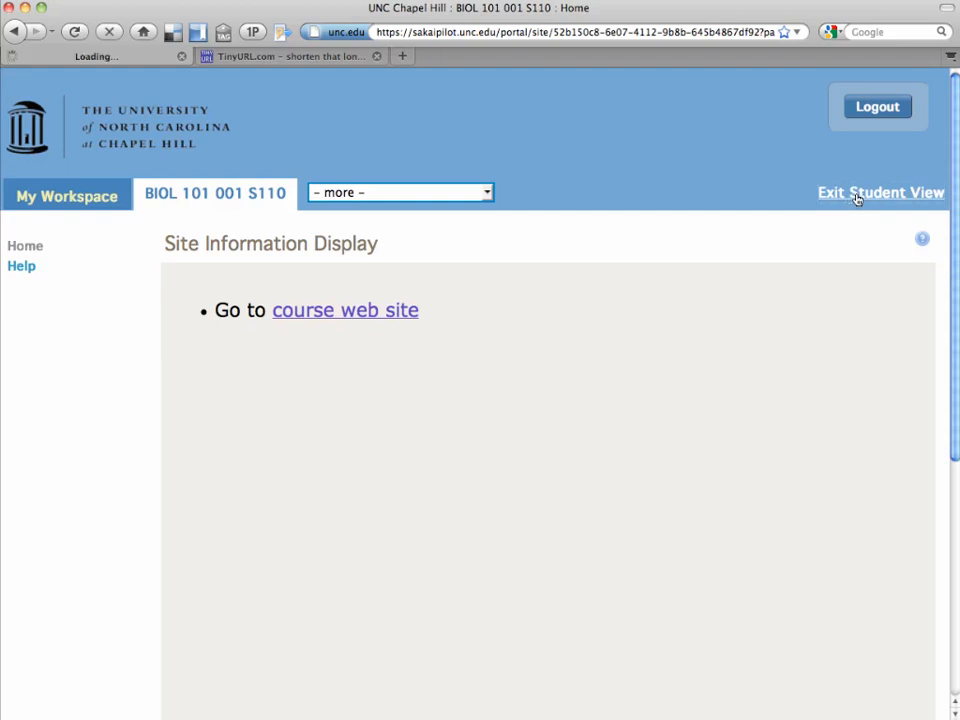
pyautogui.click(880, 192)
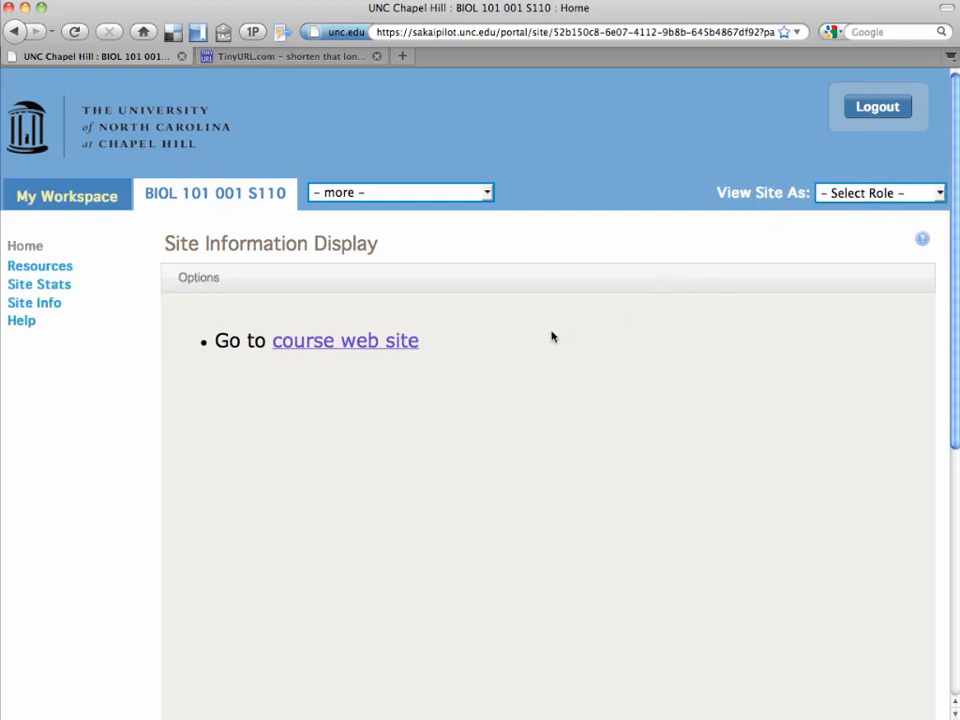
pyautogui.moveTo(40, 266)
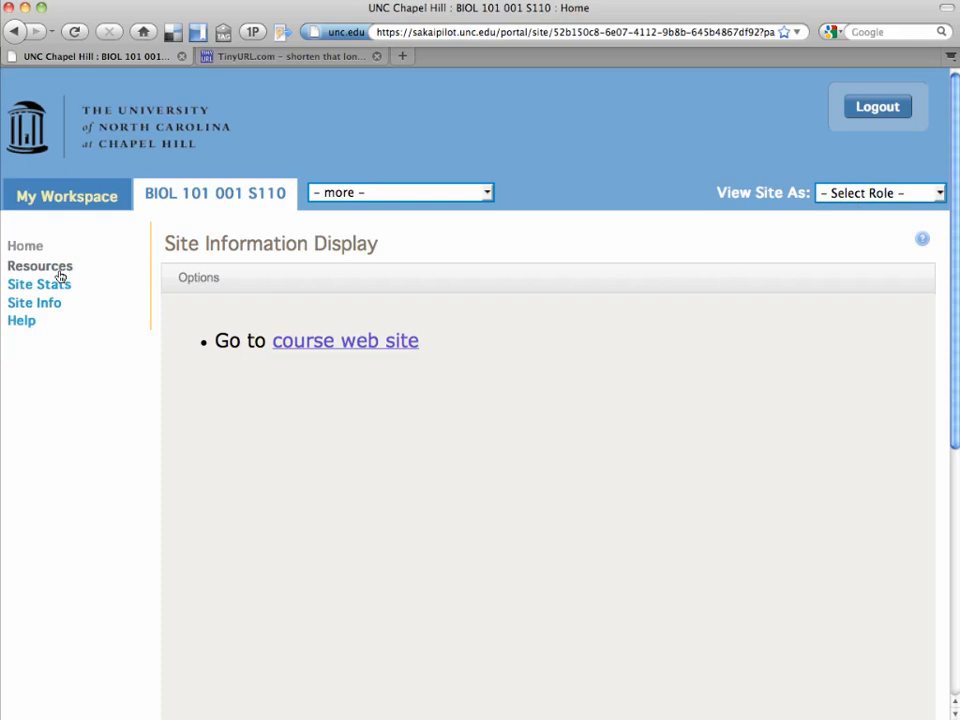
# Show the Edit Details page of index.html in public > BIOL 101, scrolled to its web address
pyautogui.click(40, 264)
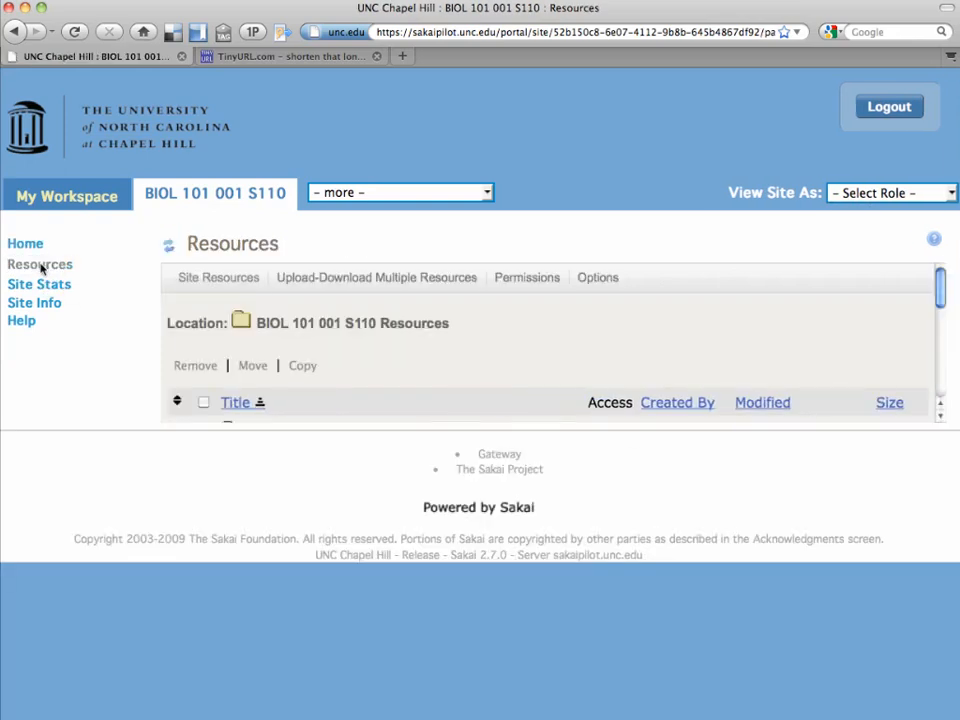
pyautogui.click(40, 264)
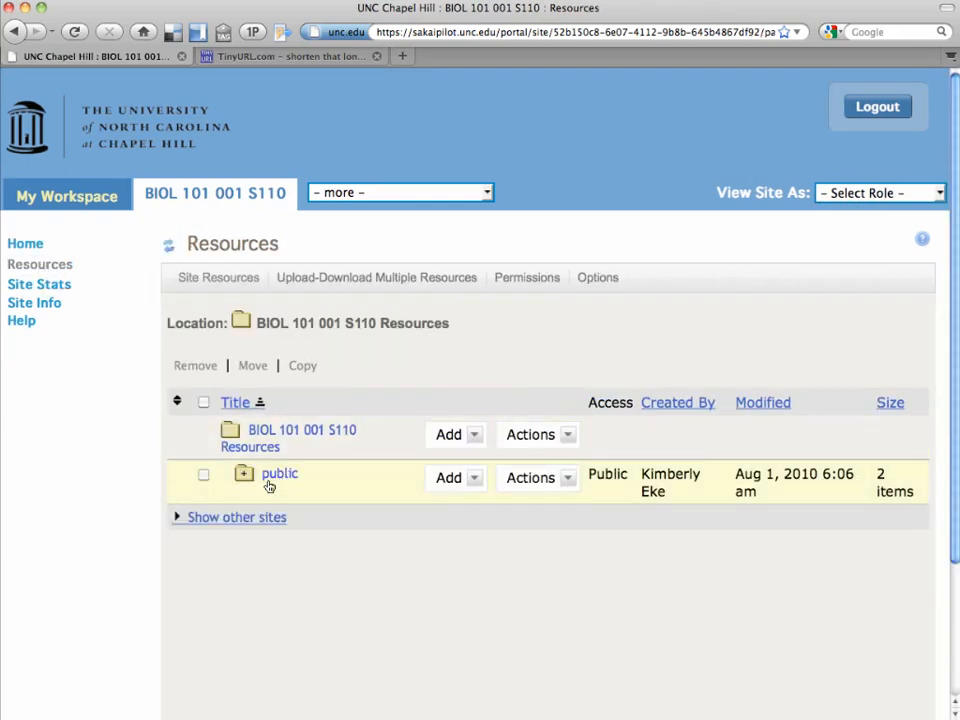
pyautogui.click(280, 472)
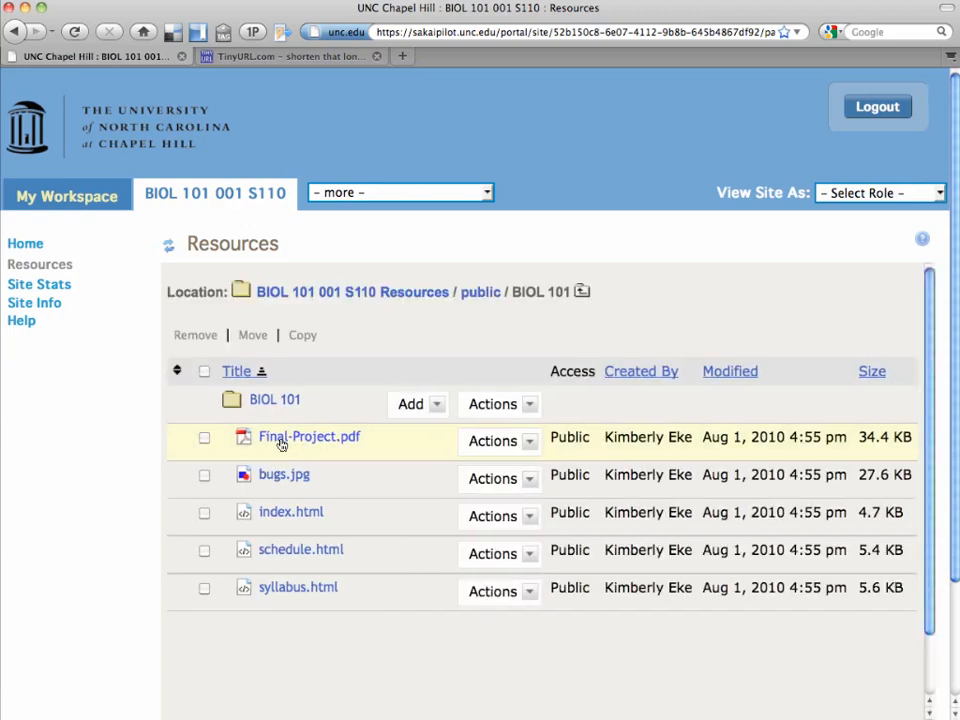
pyautogui.click(504, 516)
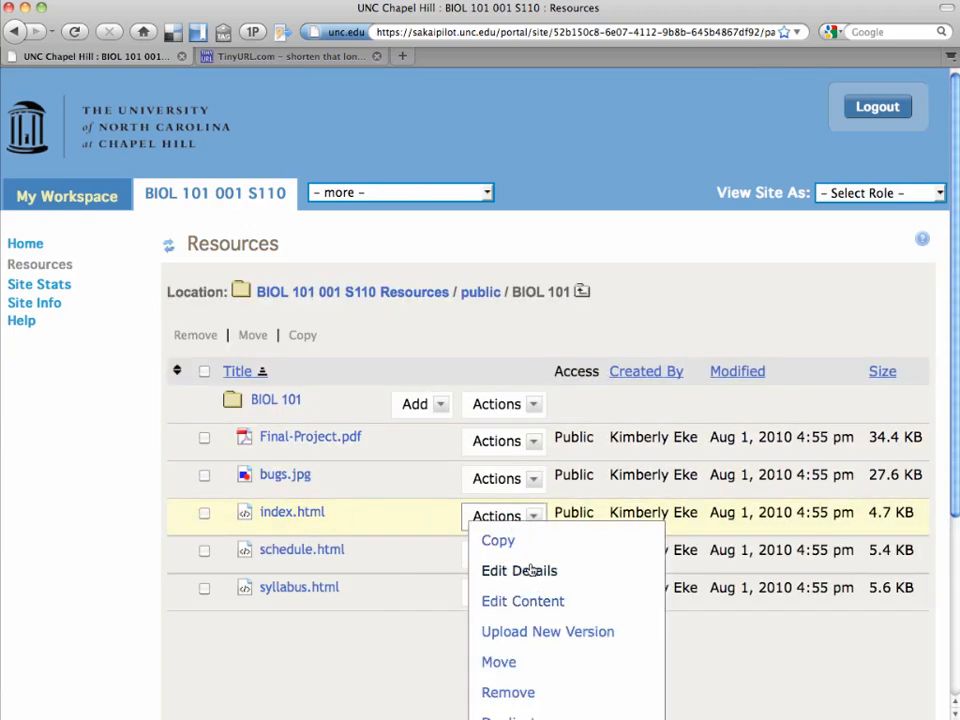
pyautogui.click(520, 570)
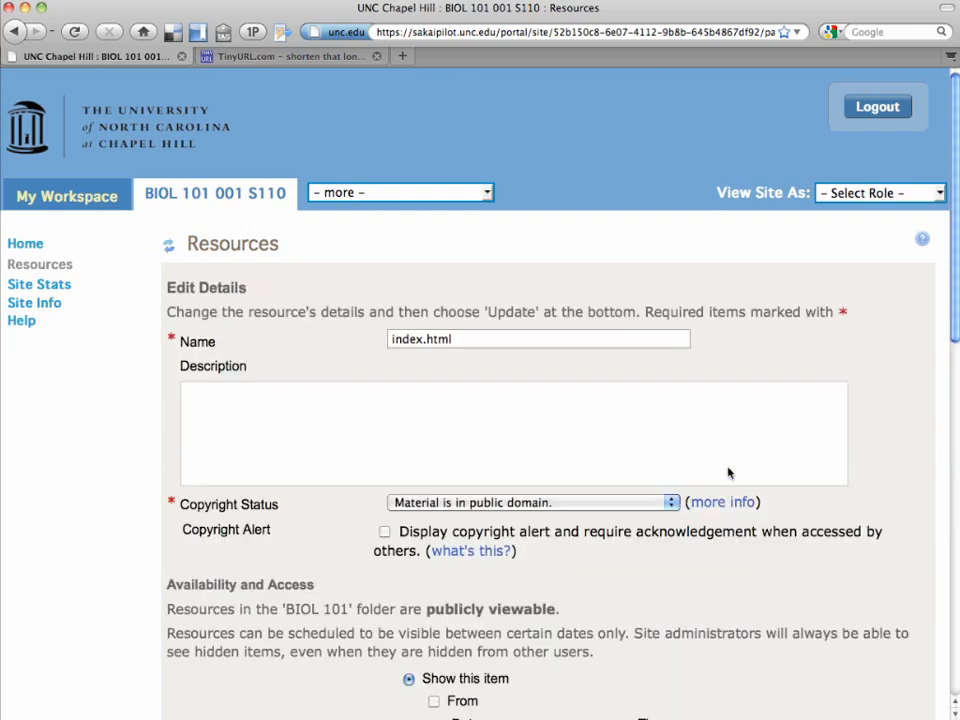
pyautogui.scroll(-3)
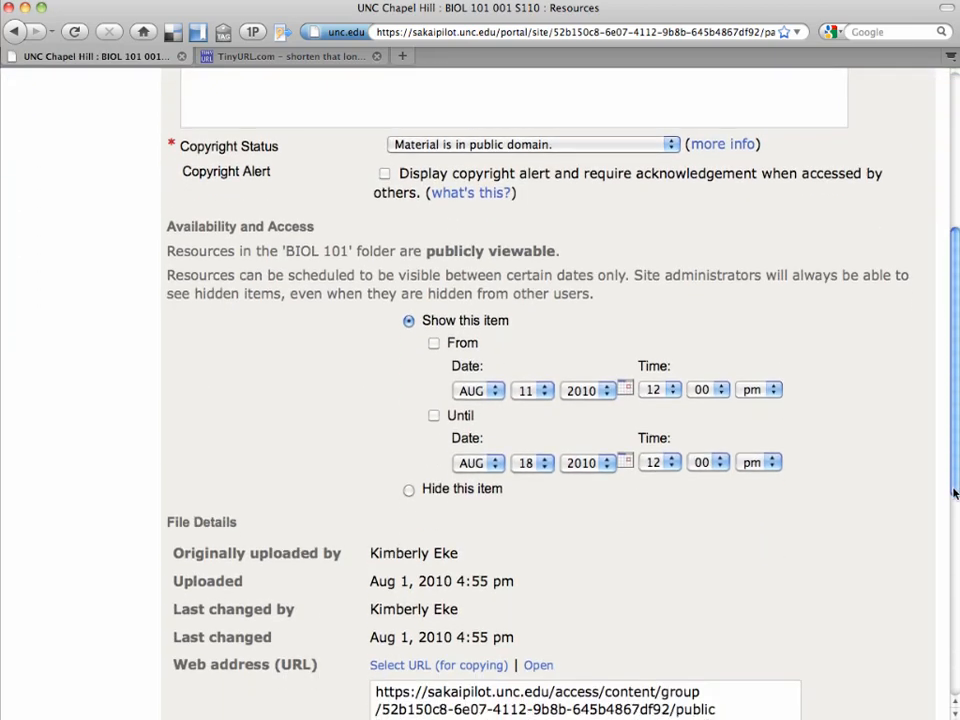
pyautogui.scroll(-3)
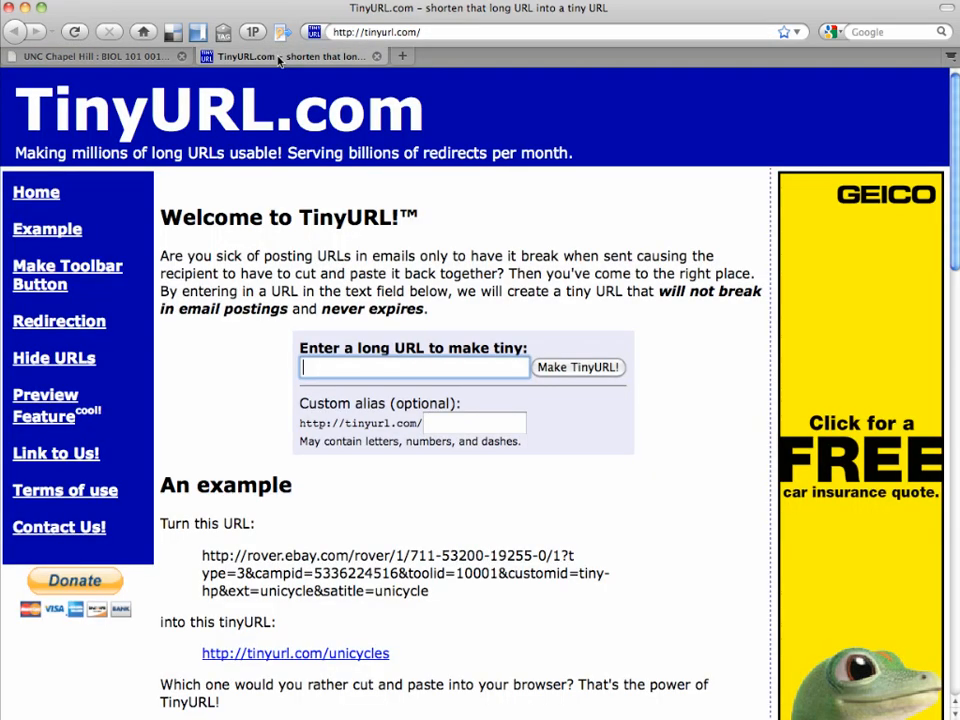
# Shorten the index.html address with custom alias unc-biol101-s2 and select the resulting link
pyautogui.click(448, 32)
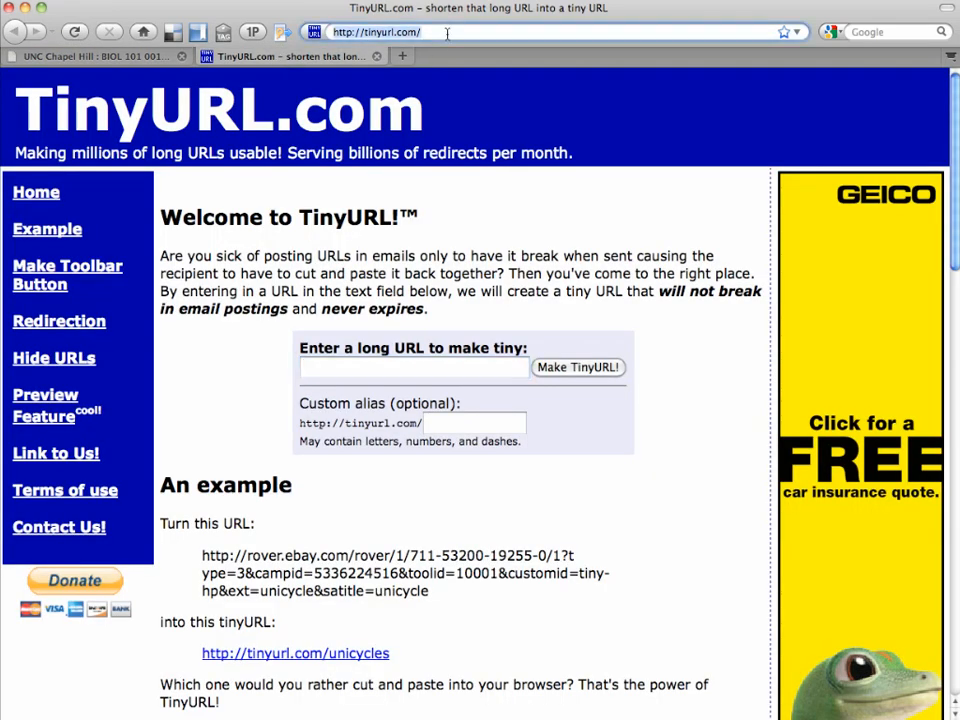
pyautogui.click(412, 368)
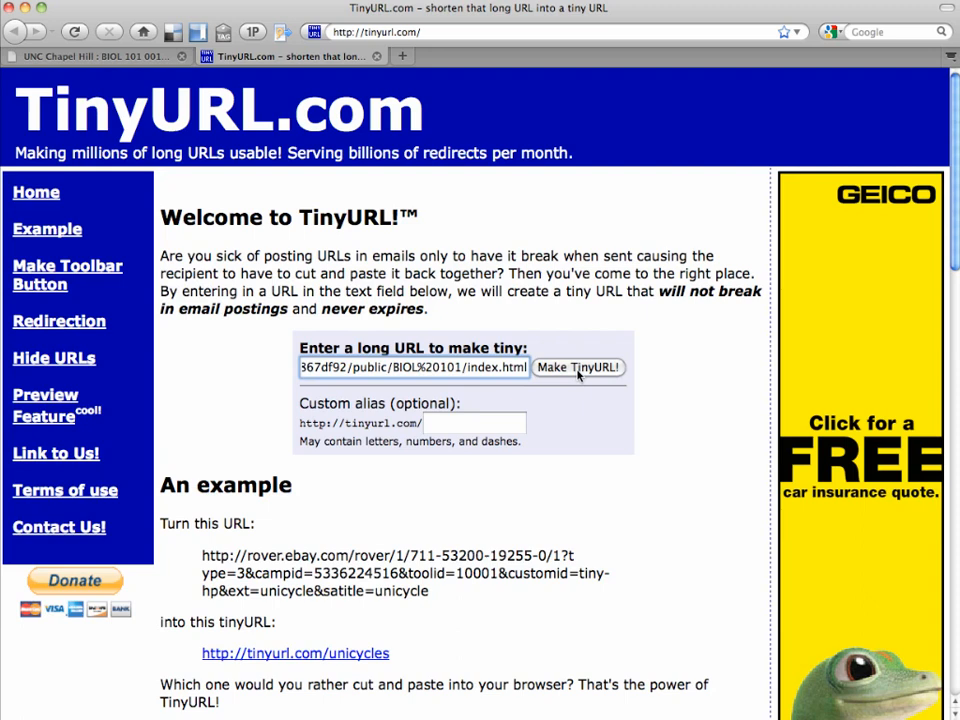
pyautogui.click(472, 422)
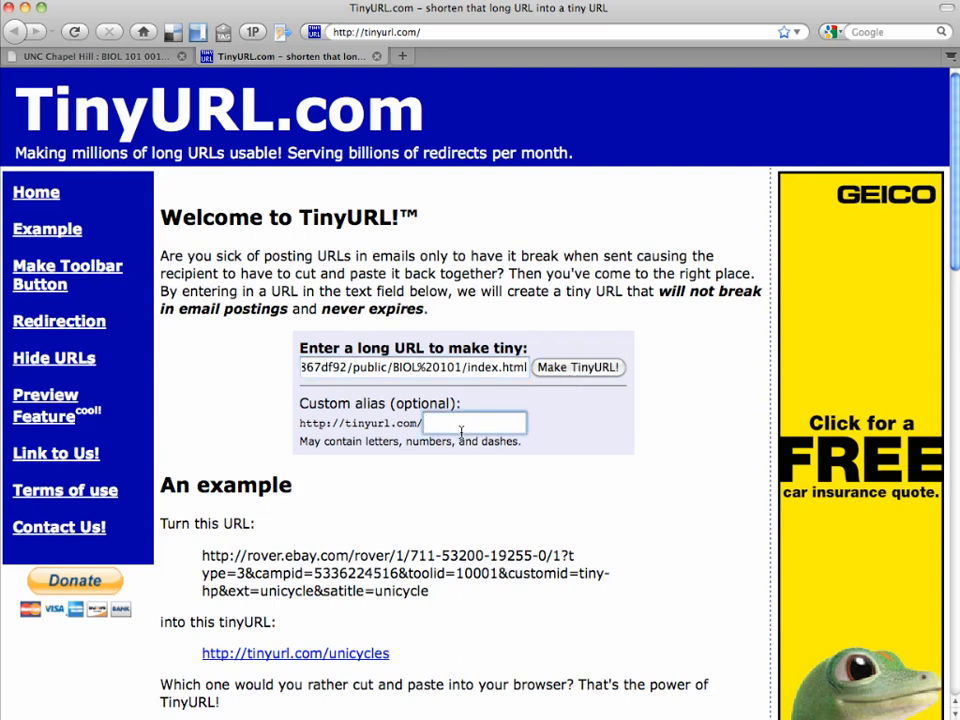
pyautogui.write('unc-biol101')
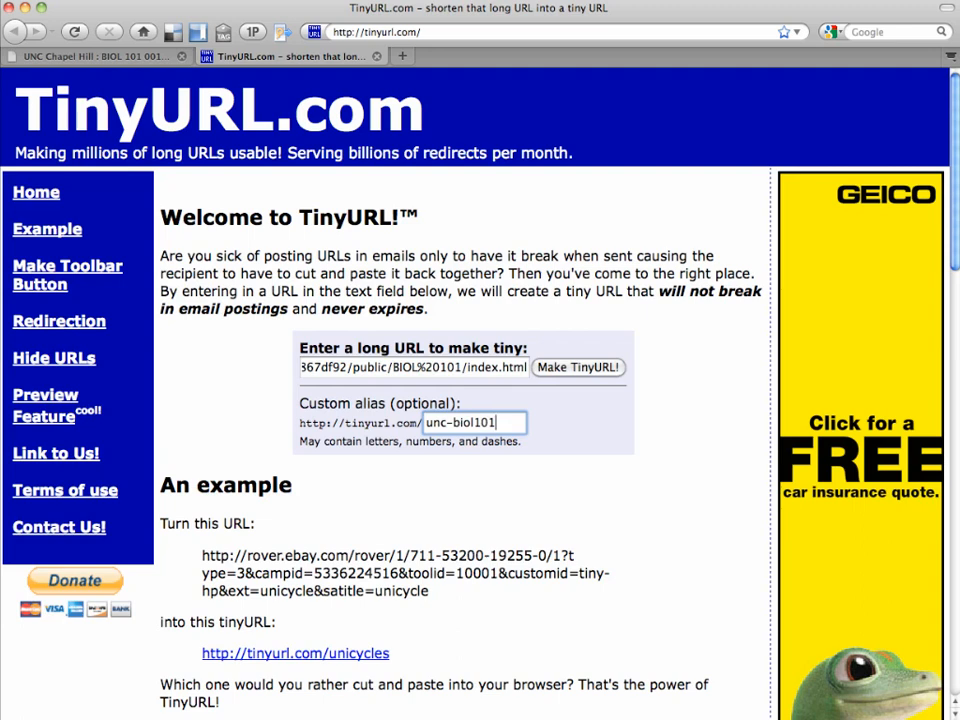
pyautogui.write('s')
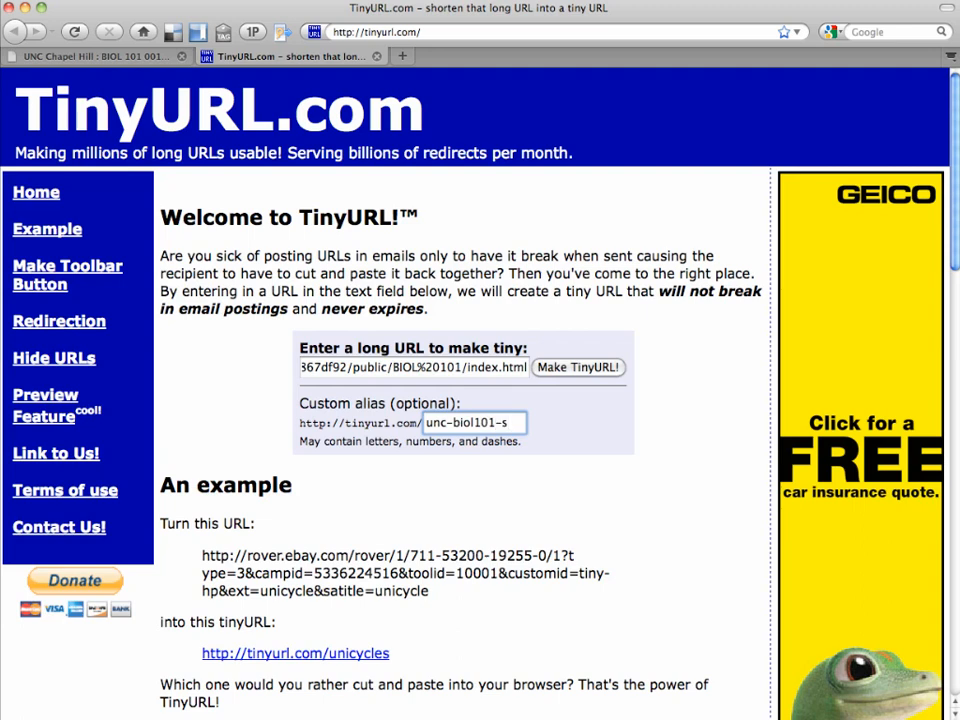
pyautogui.write('2')
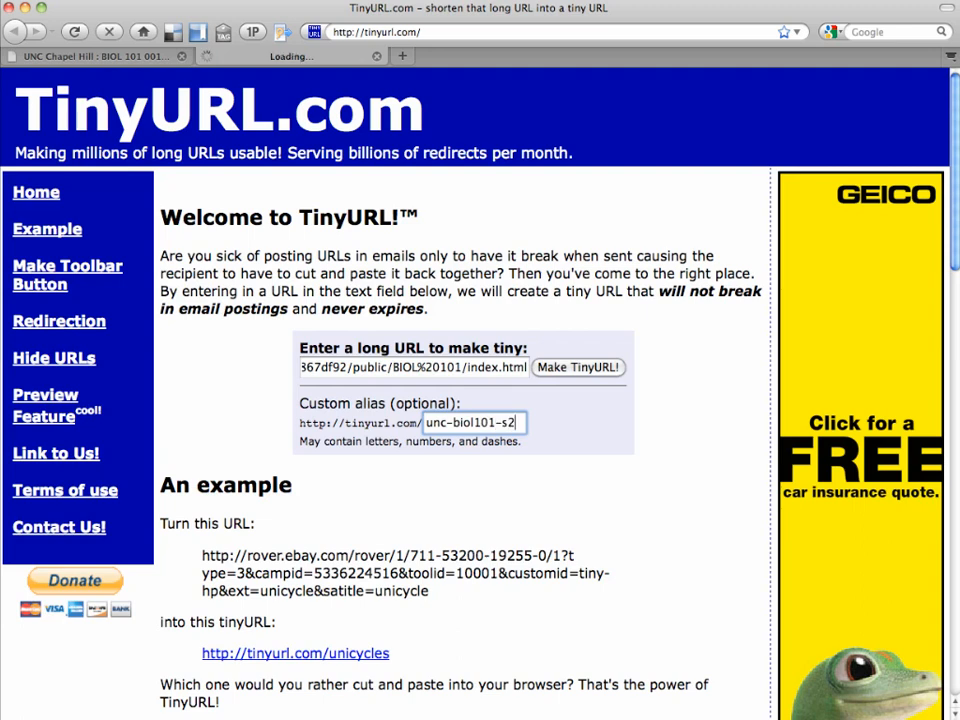
pyautogui.click(578, 368)
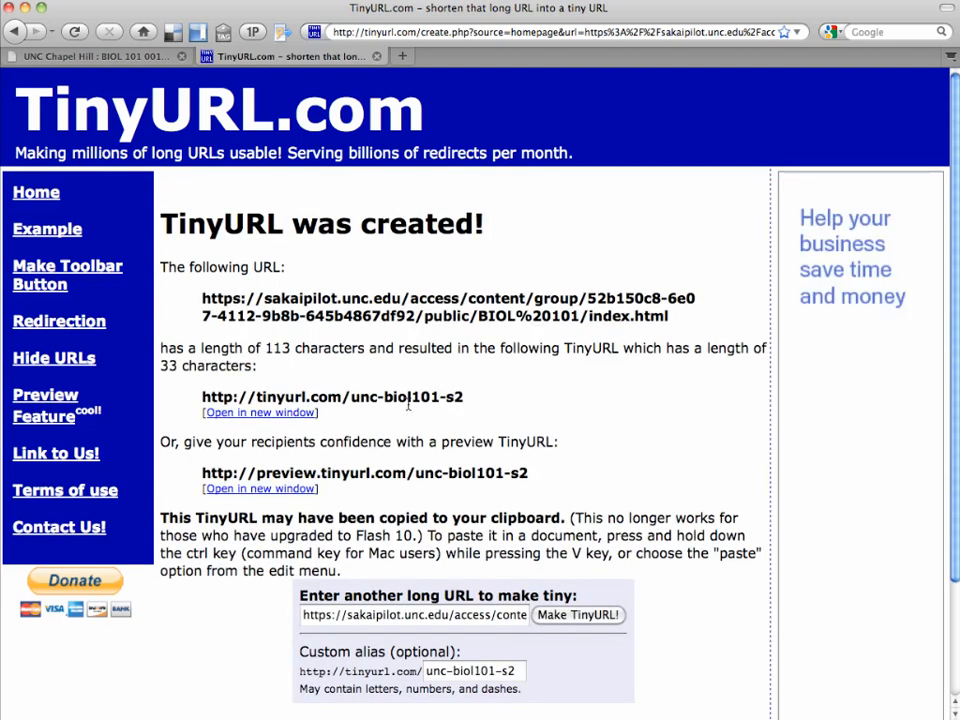
pyautogui.moveTo(202, 396); pyautogui.dragTo(464, 396)
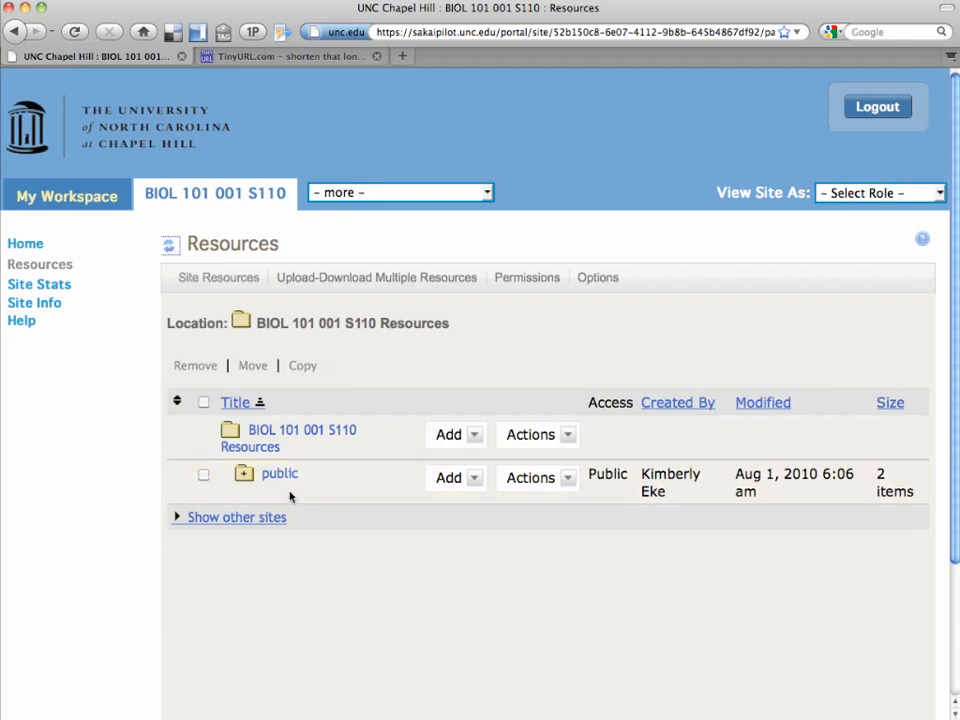
pyautogui.click(448, 434)
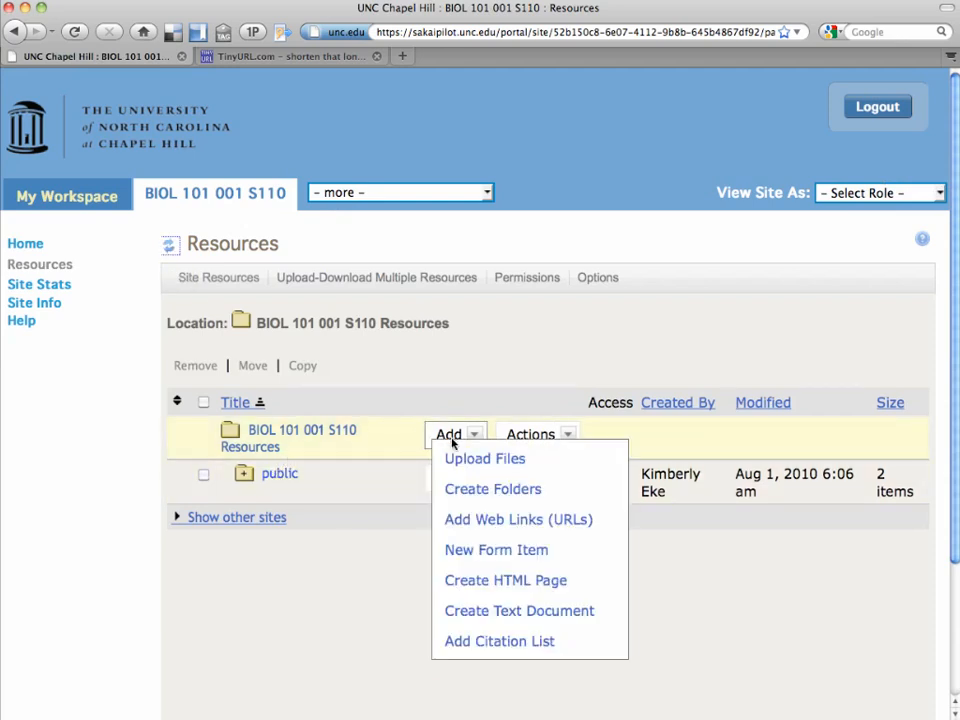
pyautogui.click(504, 580)
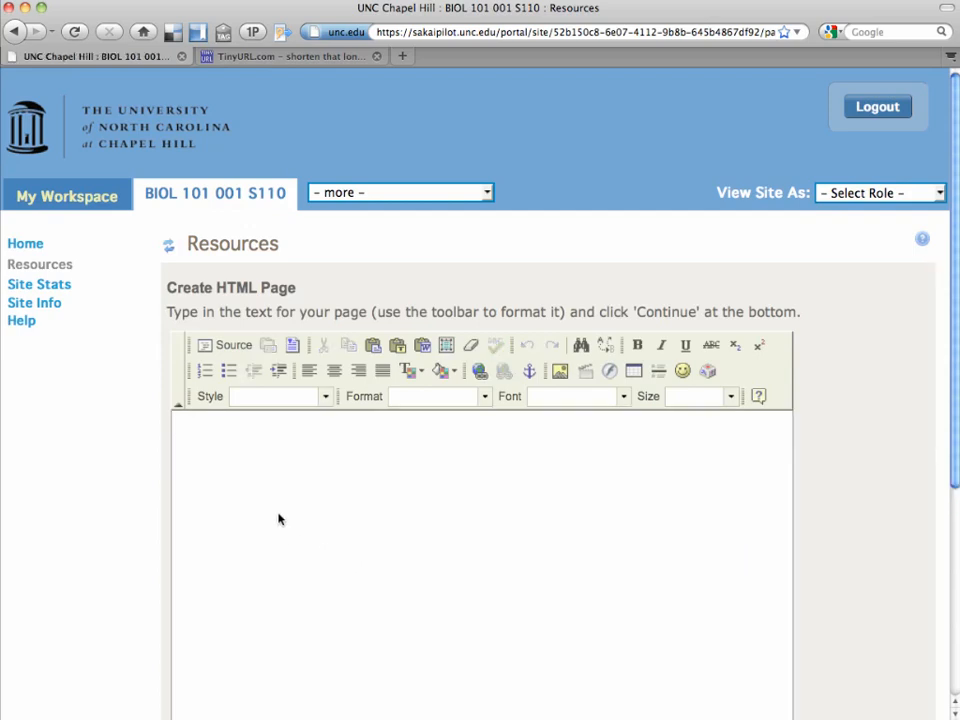
pyautogui.write('Course')
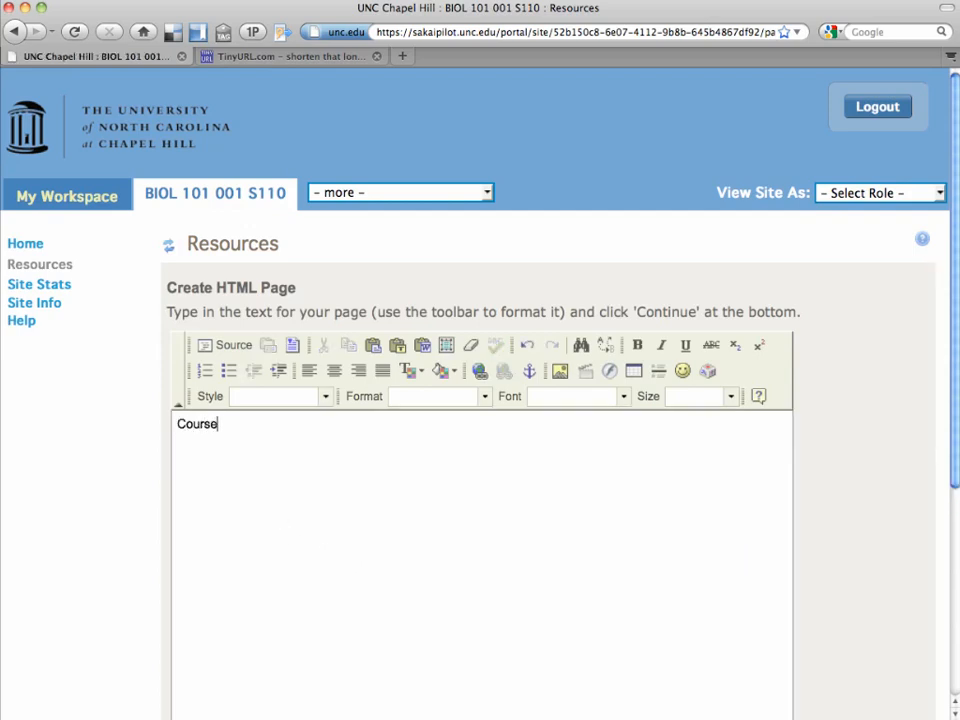
pyautogui.write('tiny ur')
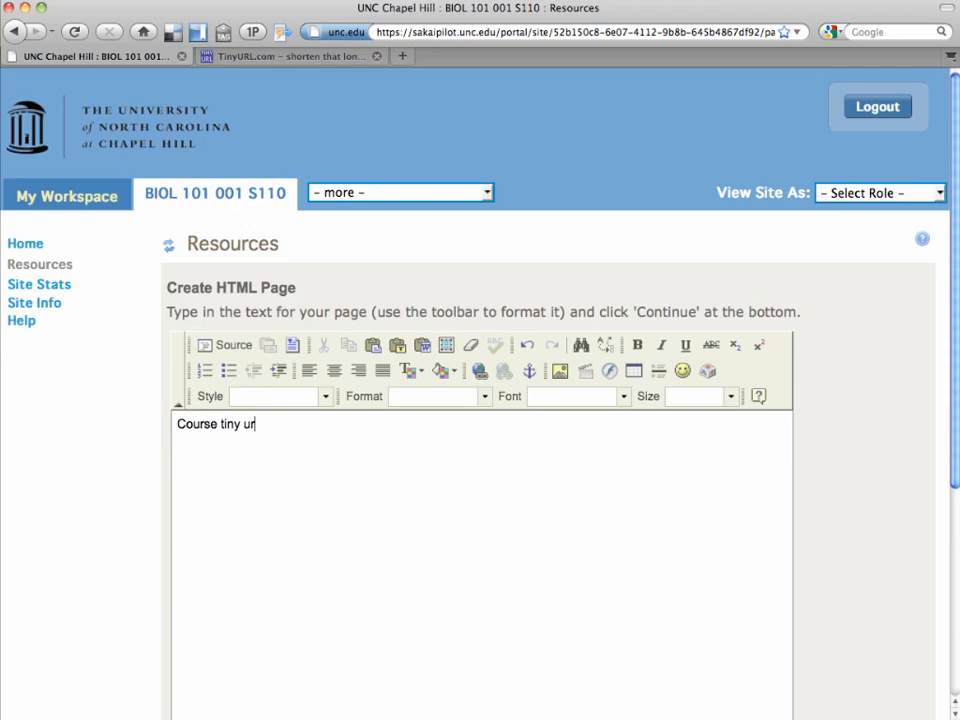
pyautogui.write('l')
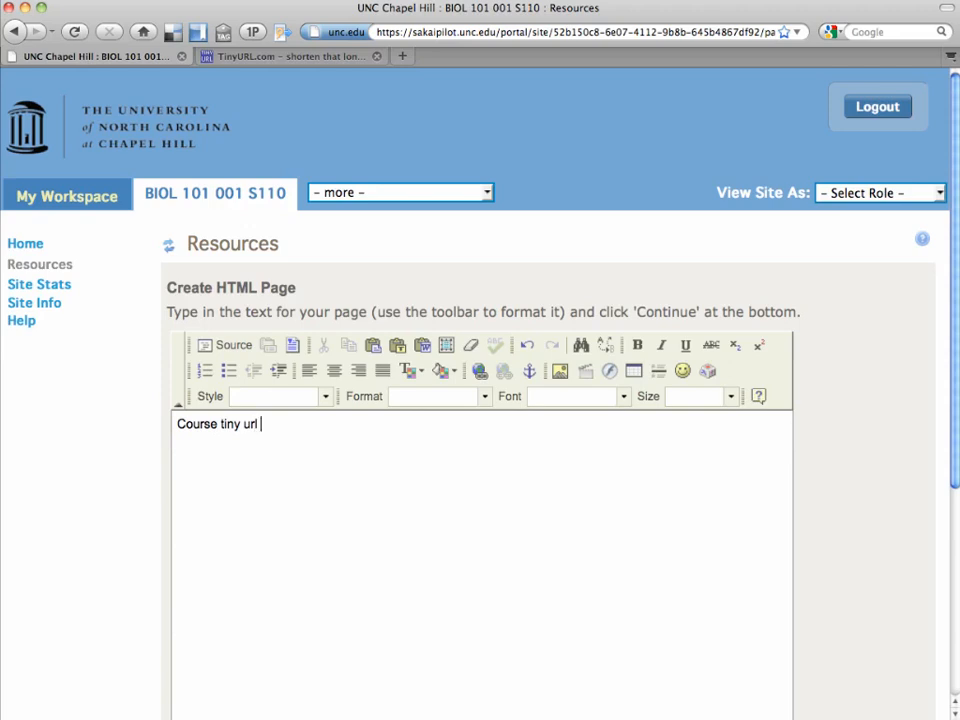
pyautogui.write('= http://tinyurl.com/unc-biol101-s2')
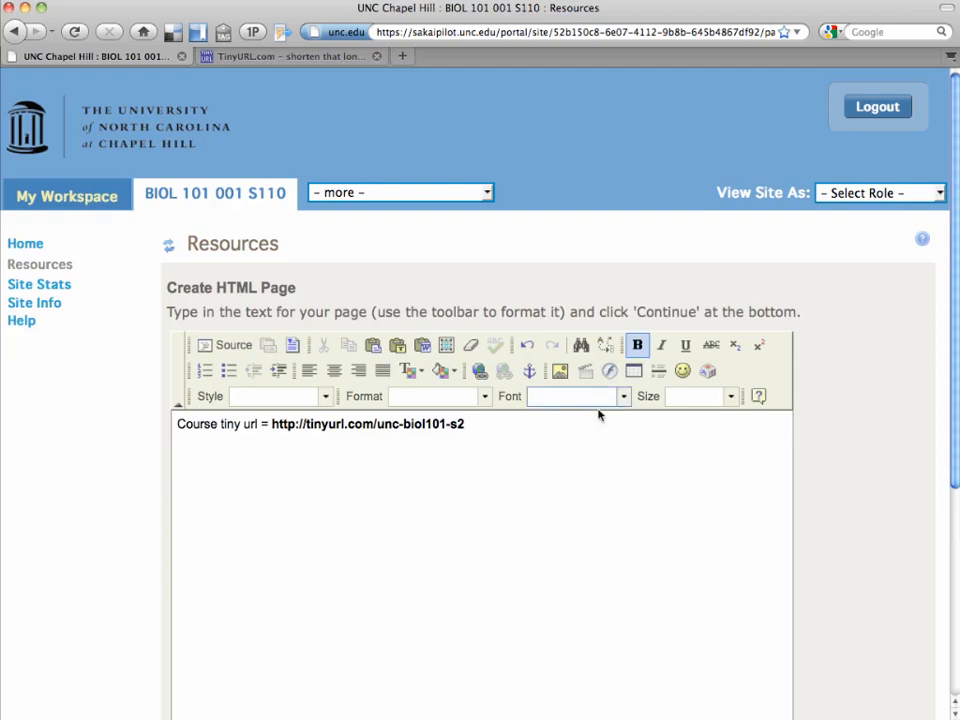
pyautogui.scroll(-3)
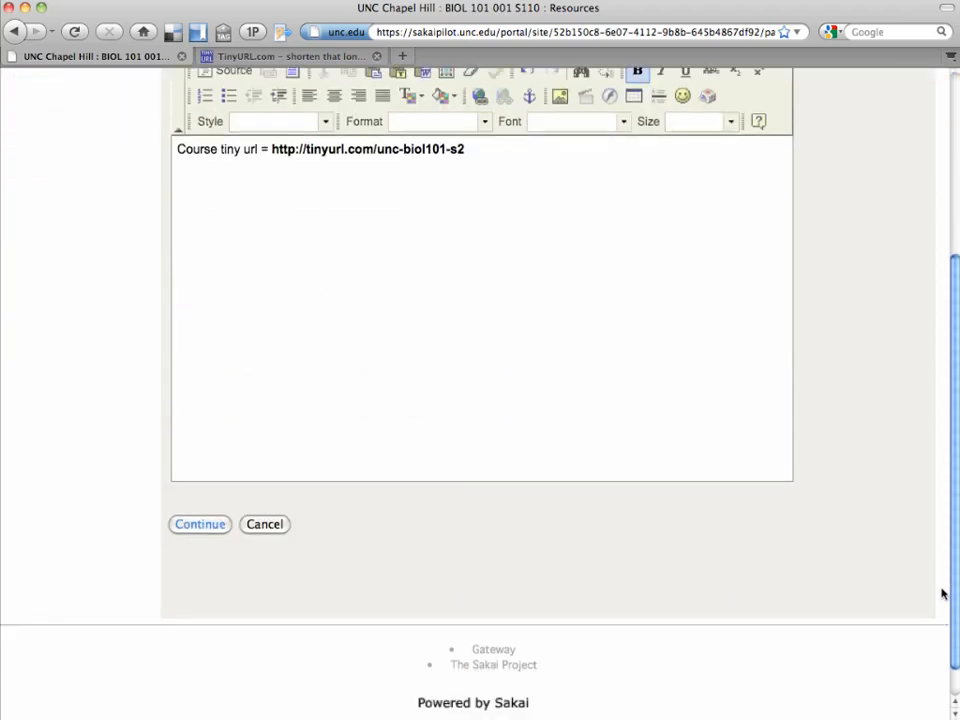
pyautogui.click(200, 524)
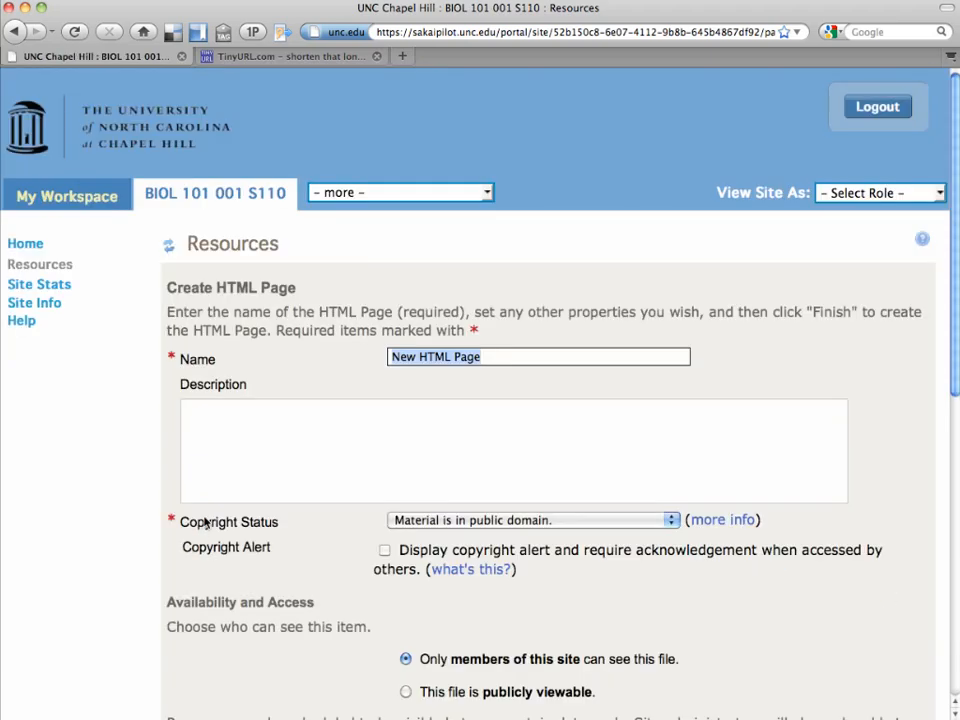
# Name the new HTML page 'tinyurl' and finish adding it to Resources
pyautogui.write('tiny')
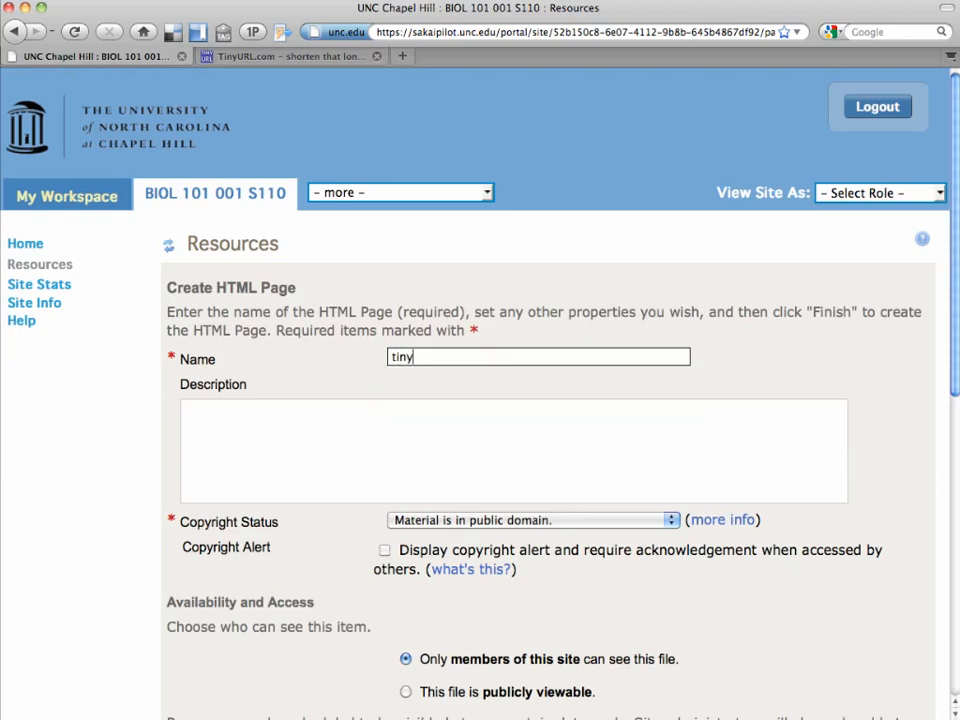
pyautogui.write('url')
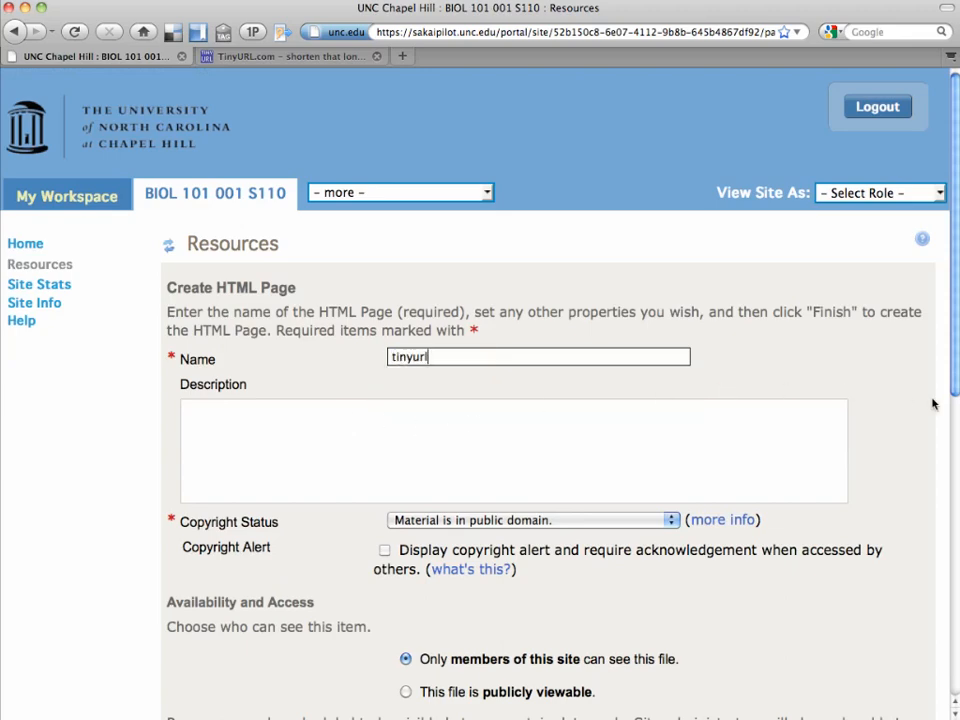
pyautogui.scroll(-3)
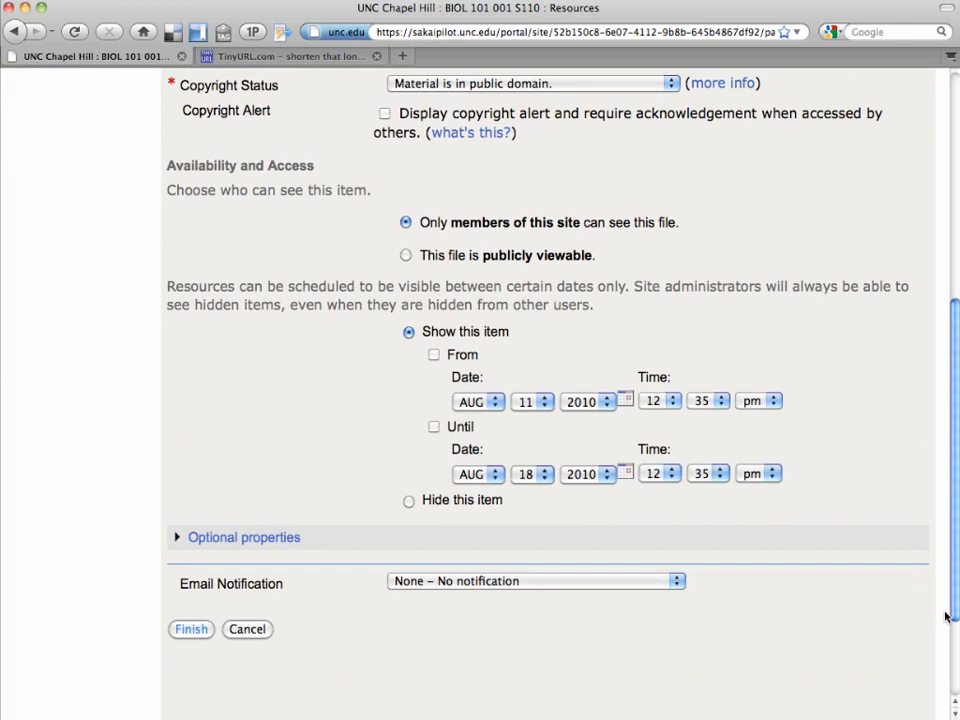
pyautogui.click(190, 628)
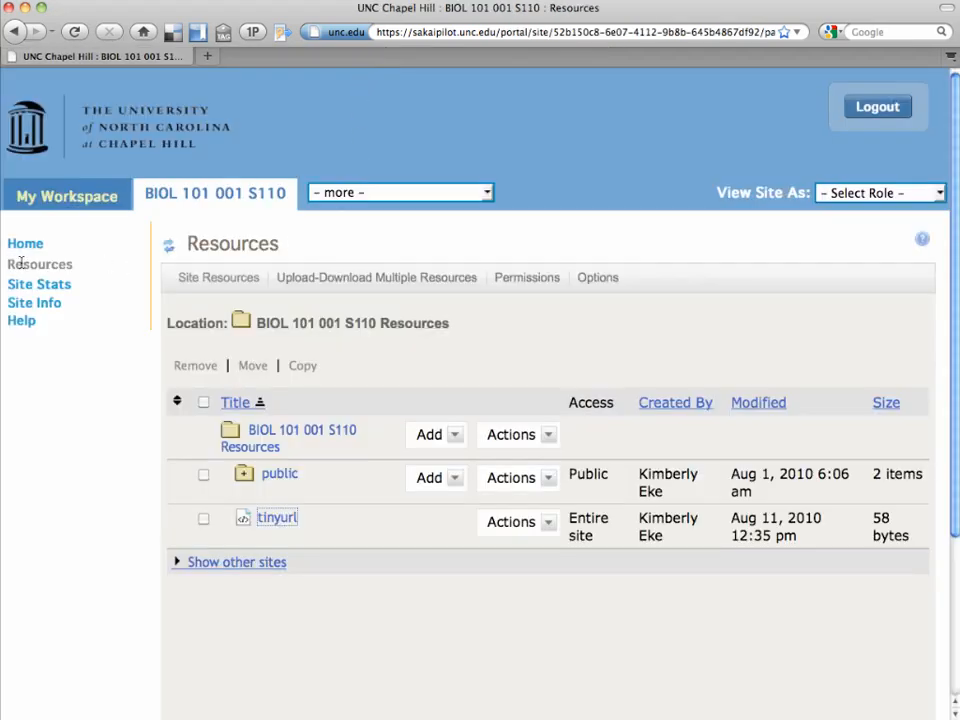
# From Site Info's tool list, choose to add the Email Archive tool to the site
pyautogui.click(24, 244)
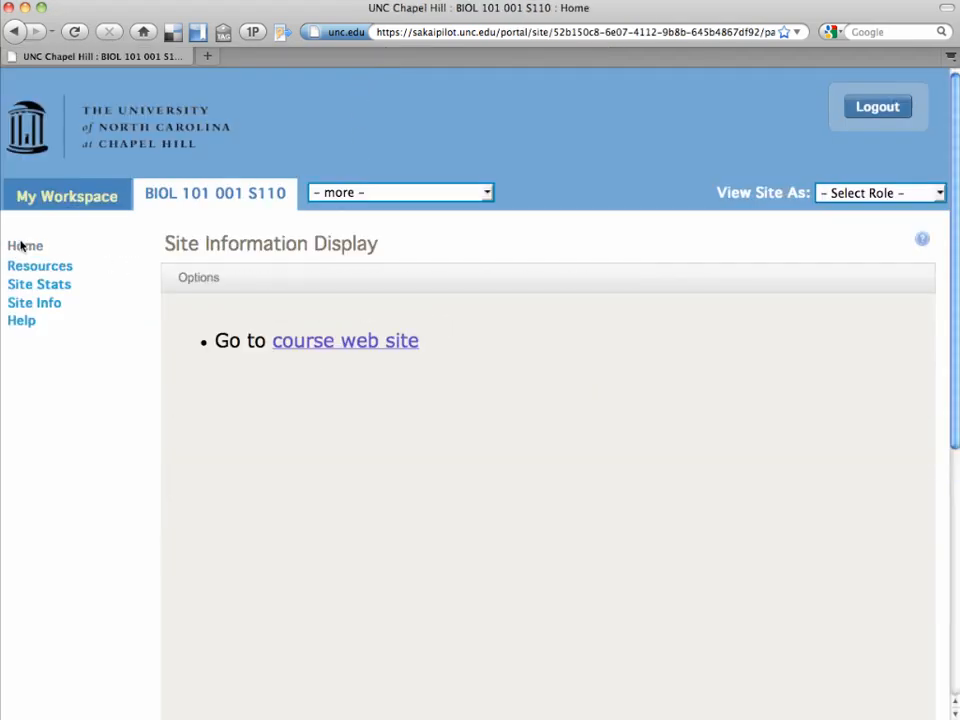
pyautogui.moveTo(34, 302)
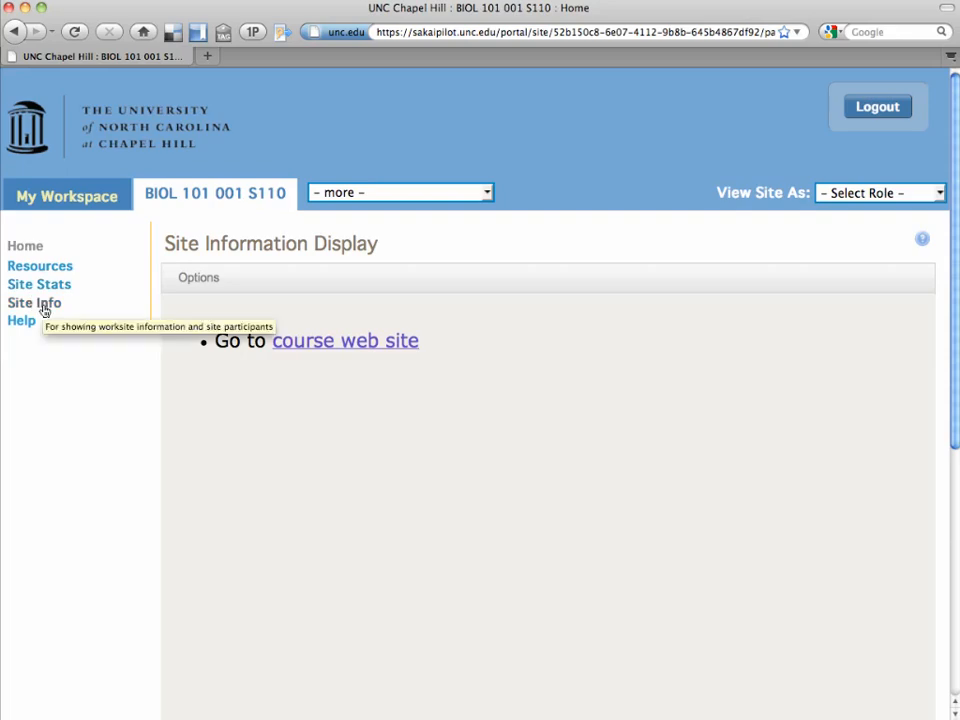
pyautogui.click(34, 302)
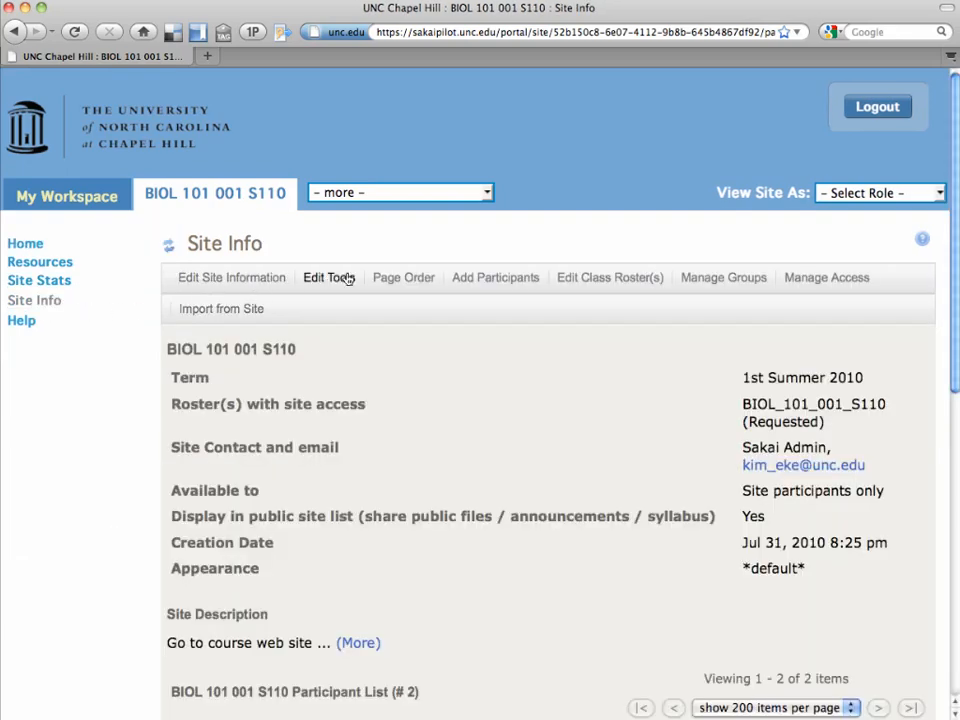
pyautogui.click(328, 276)
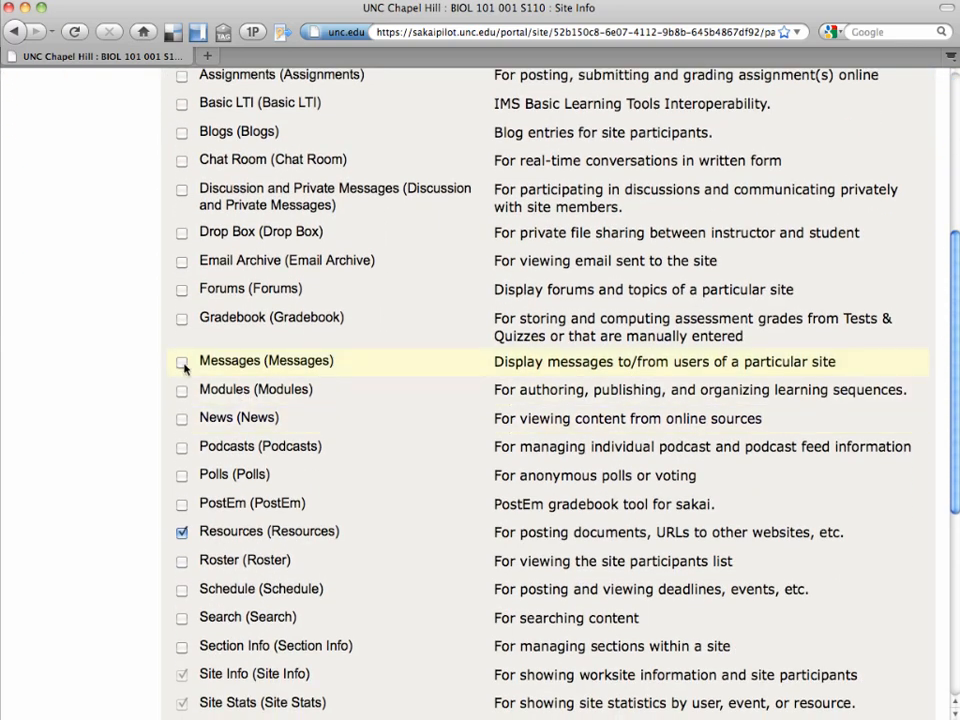
pyautogui.moveTo(182, 260)
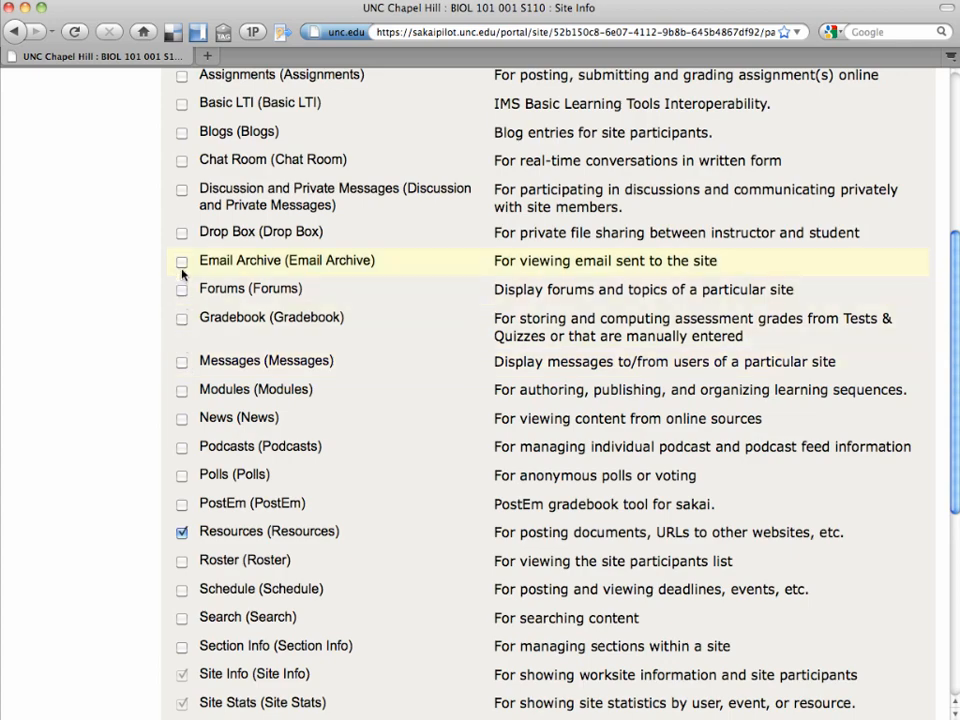
pyautogui.click(182, 260)
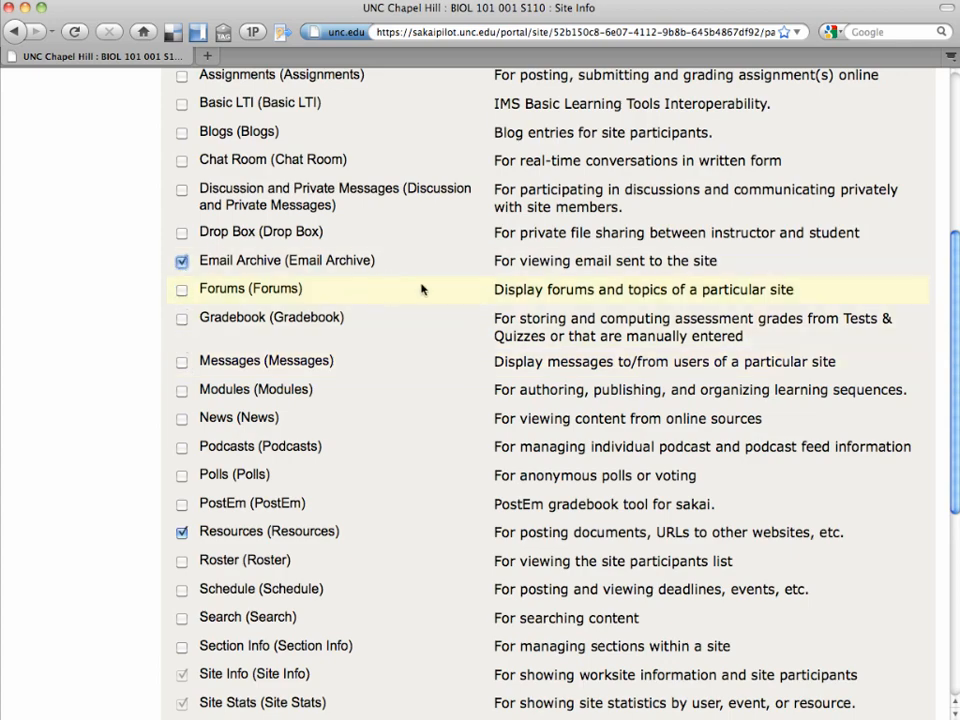
pyautogui.scroll(-3)
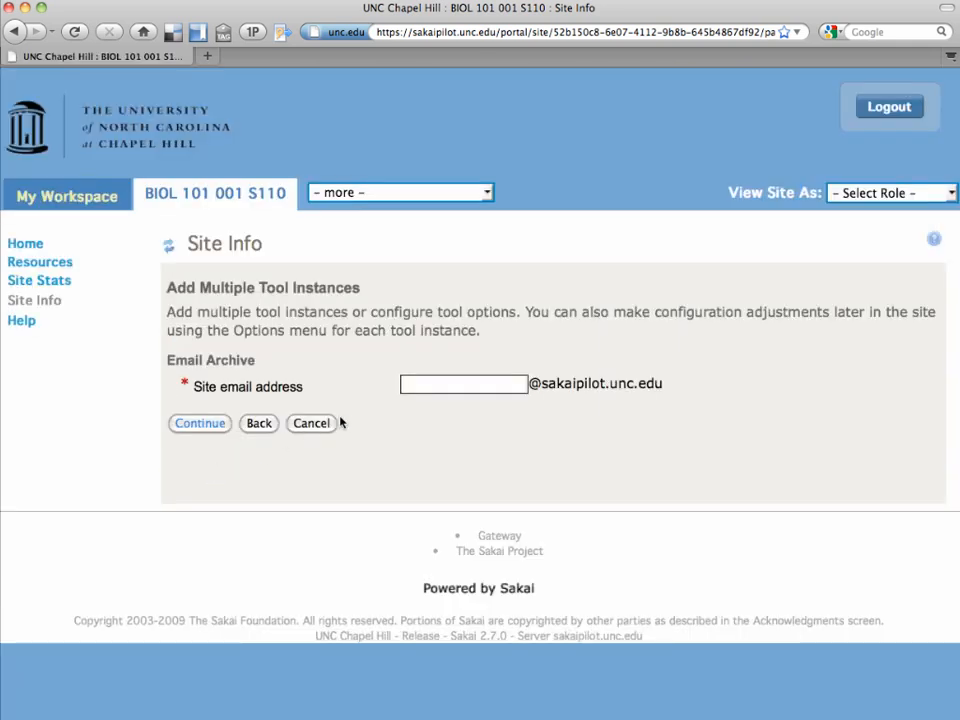
pyautogui.write('biol')
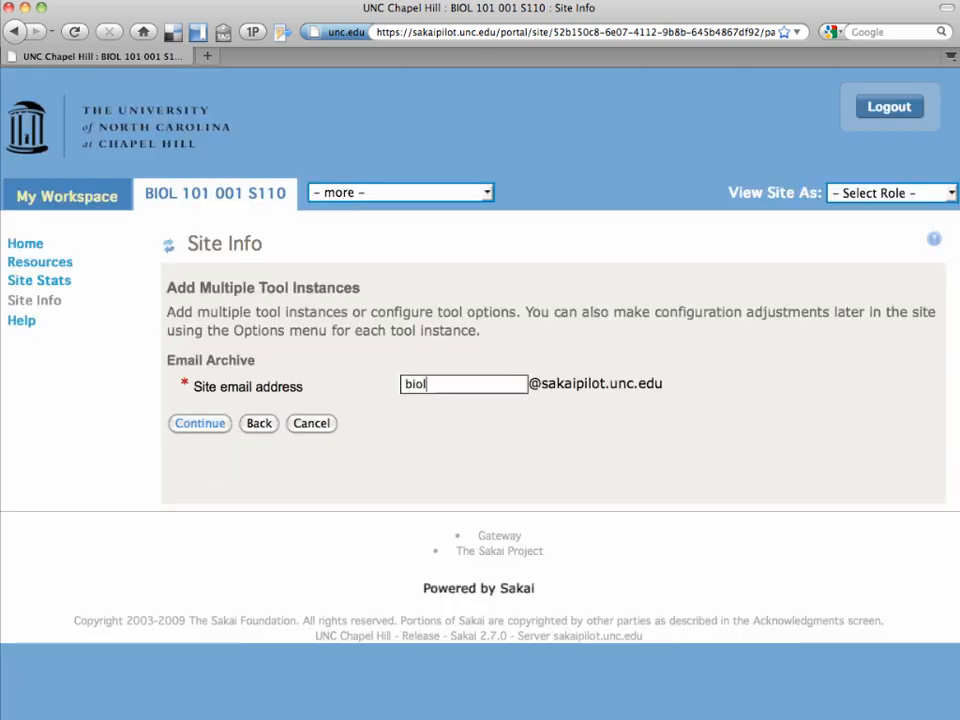
pyautogui.write('101-s')
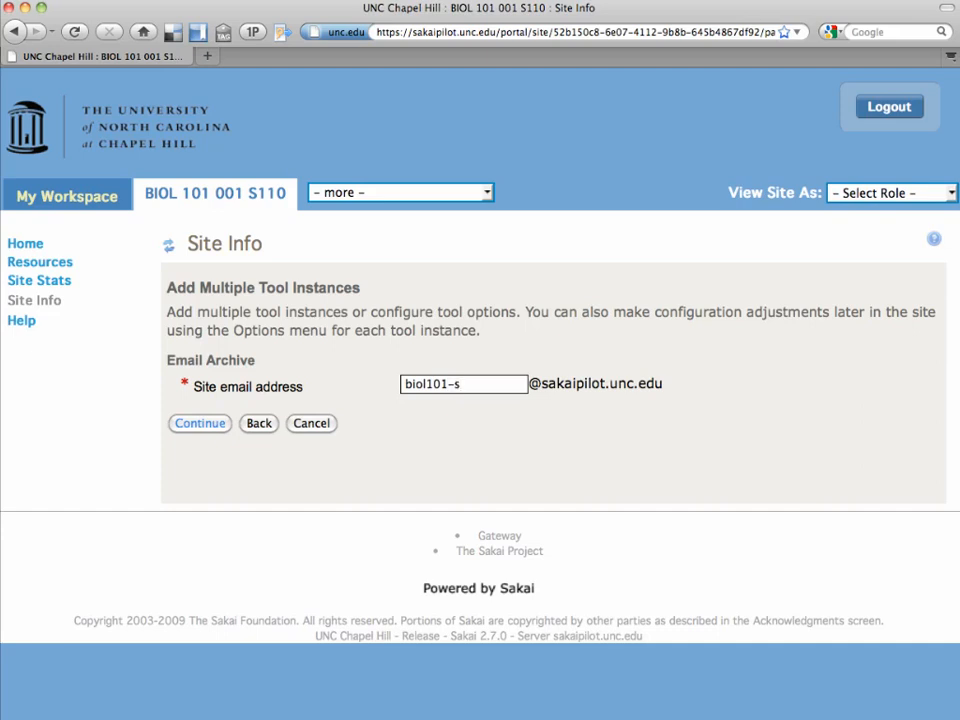
pyautogui.write('ummer')
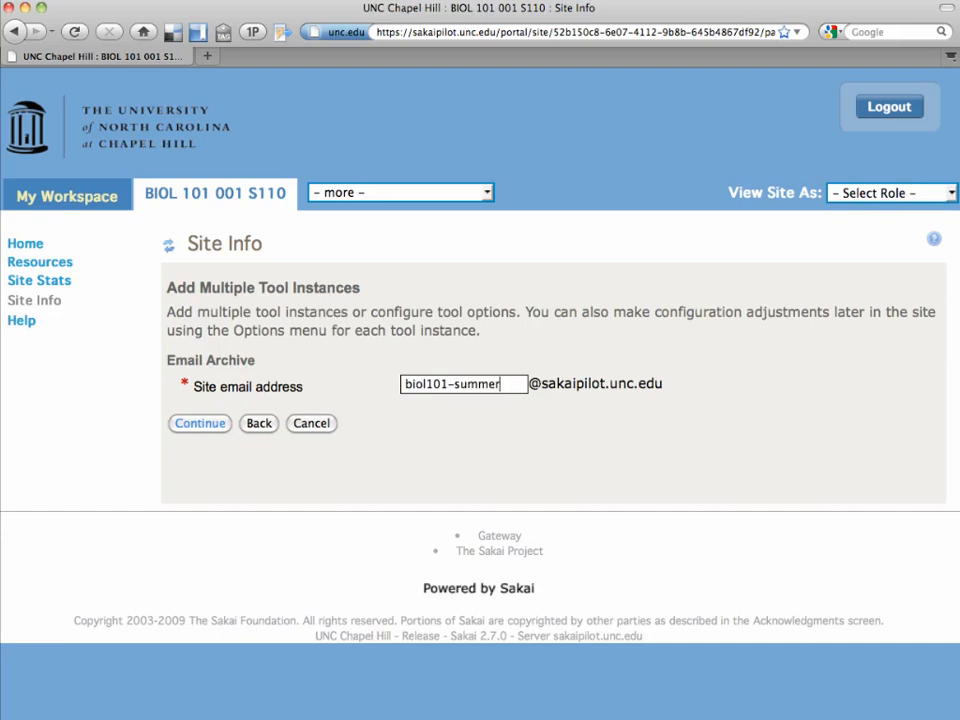
pyautogui.click(200, 424)
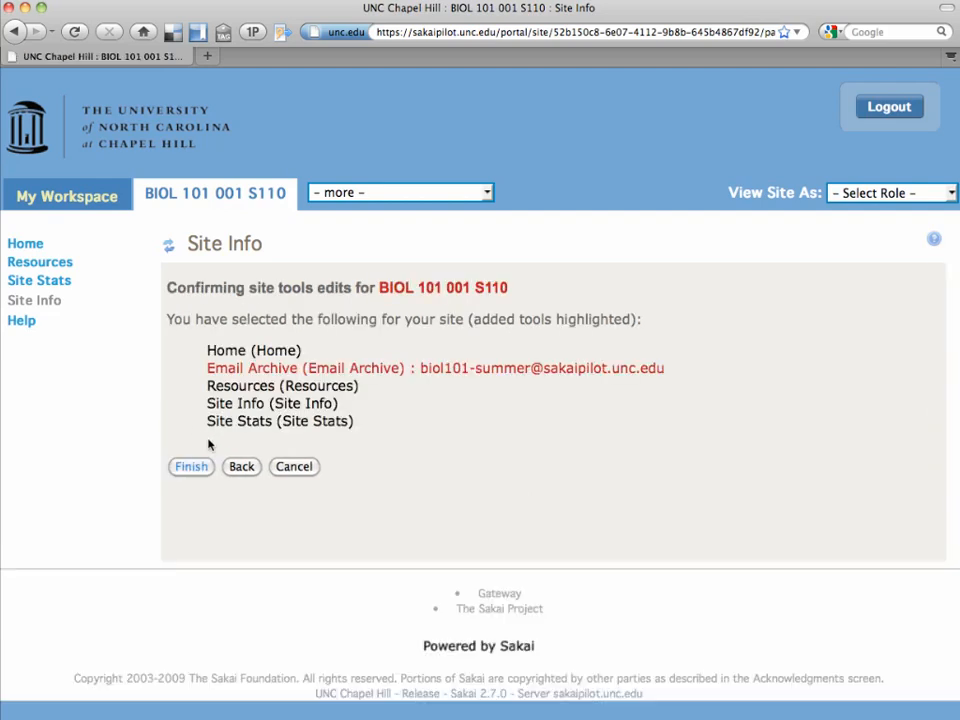
pyautogui.click(192, 466)
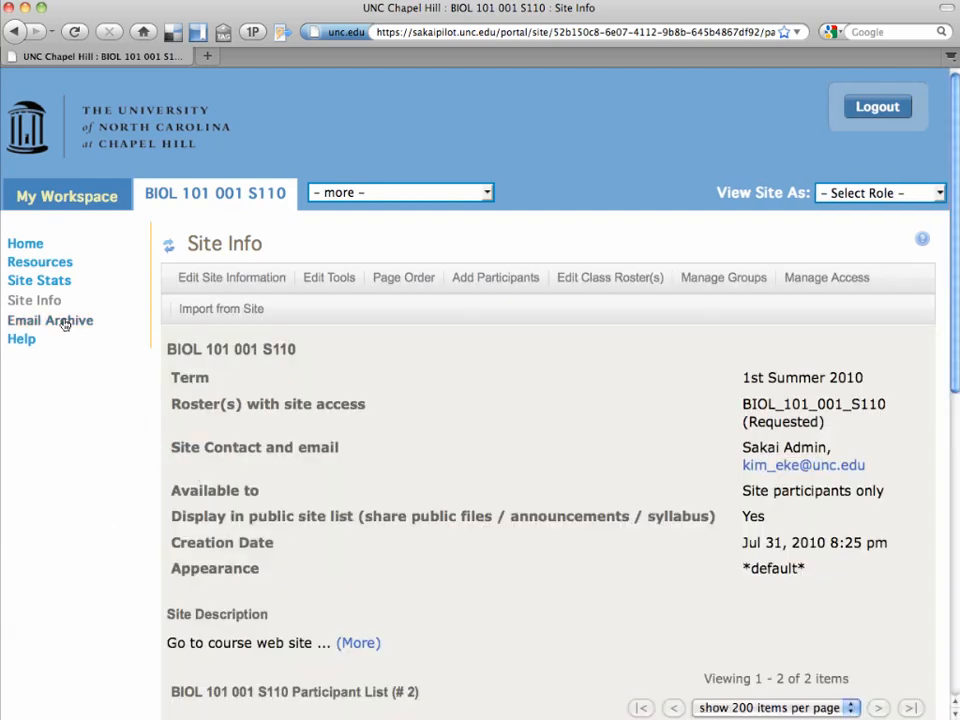
# Review the new Email Archive's role permissions and save them unchanged
pyautogui.click(50, 318)
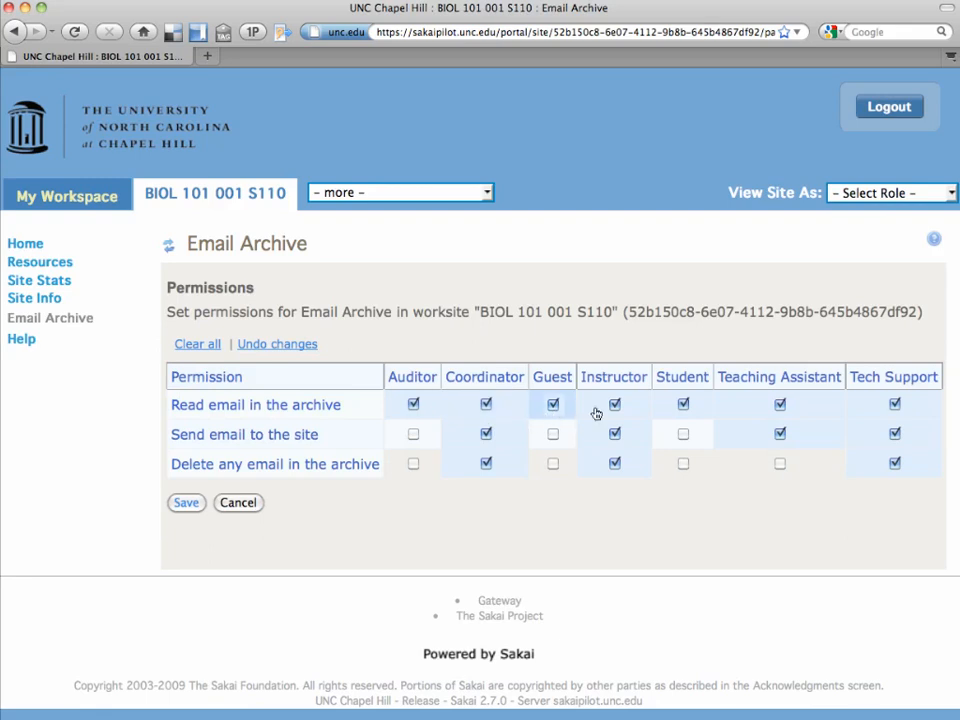
pyautogui.click(614, 464)
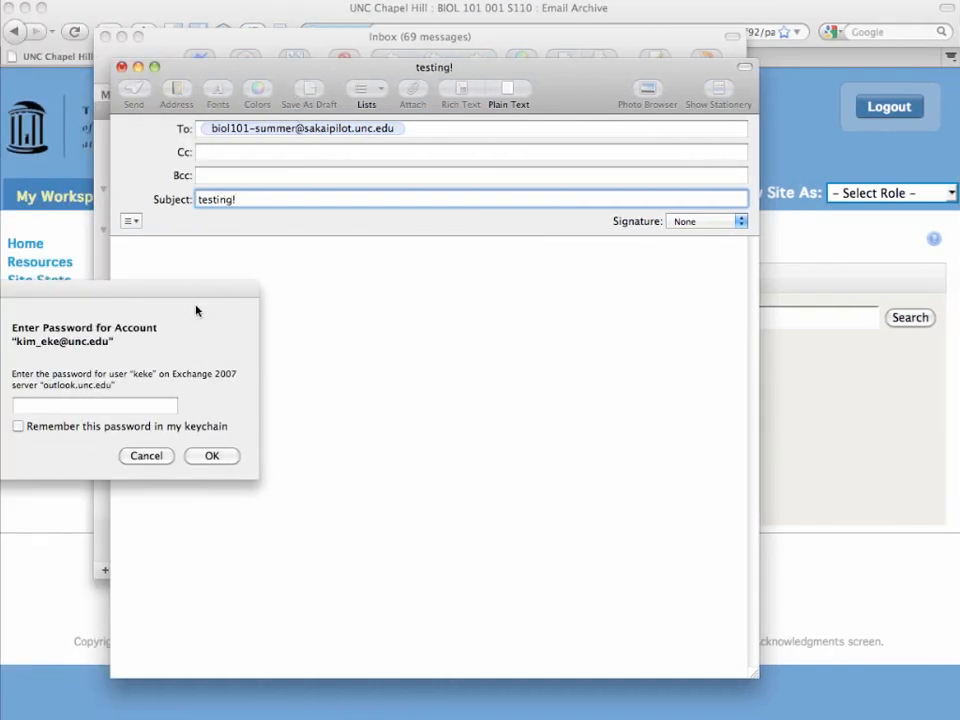
# Enter the mail account password and confirm to send the 'testing!' message
pyautogui.write('••••••')
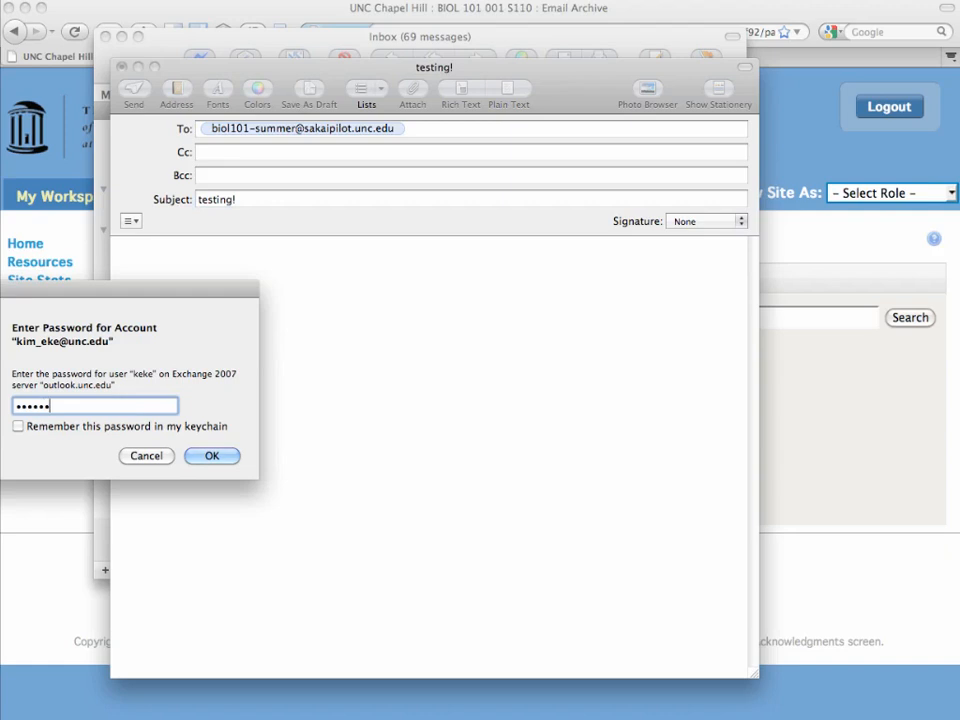
pyautogui.click(212, 456)
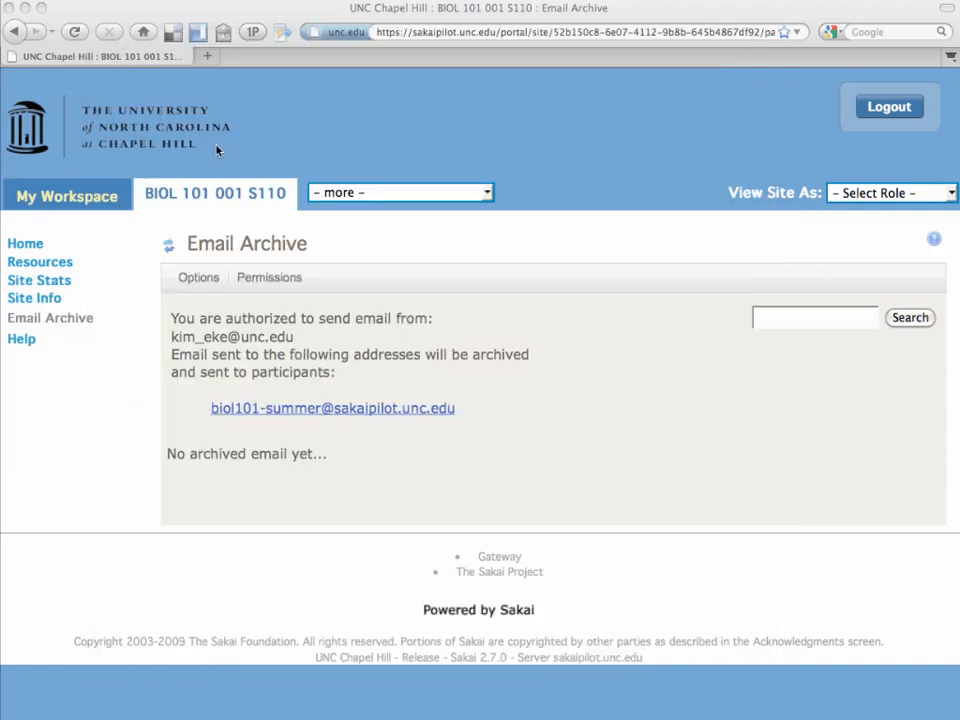
pyautogui.moveTo(160, 254)
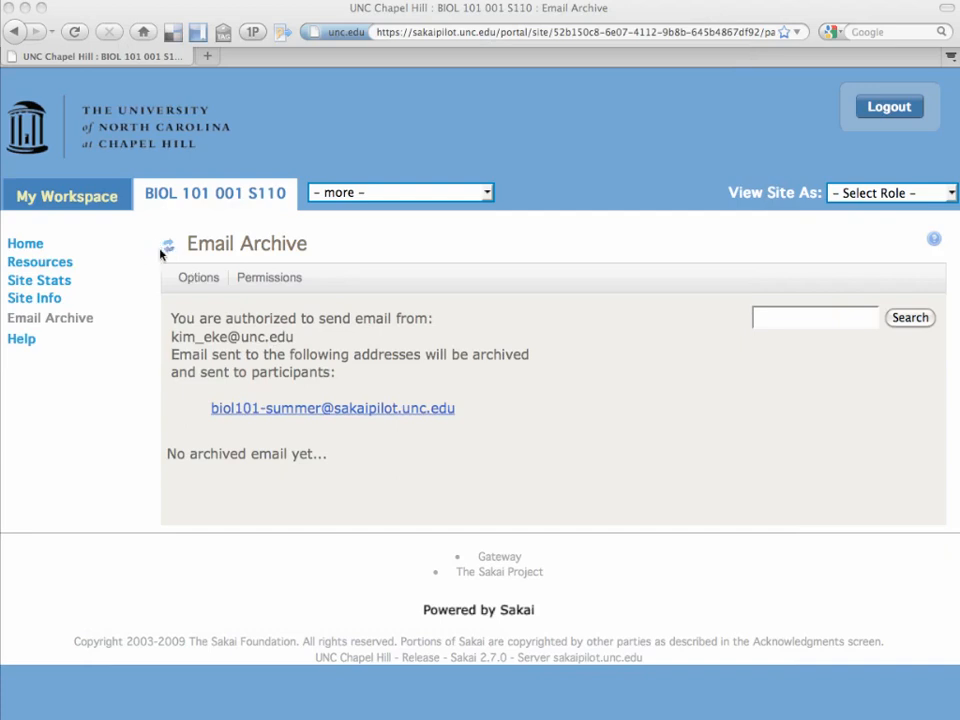
# Refresh the Email Archive and read the archived 'testing!' message, then return to the list
pyautogui.click(168, 244)
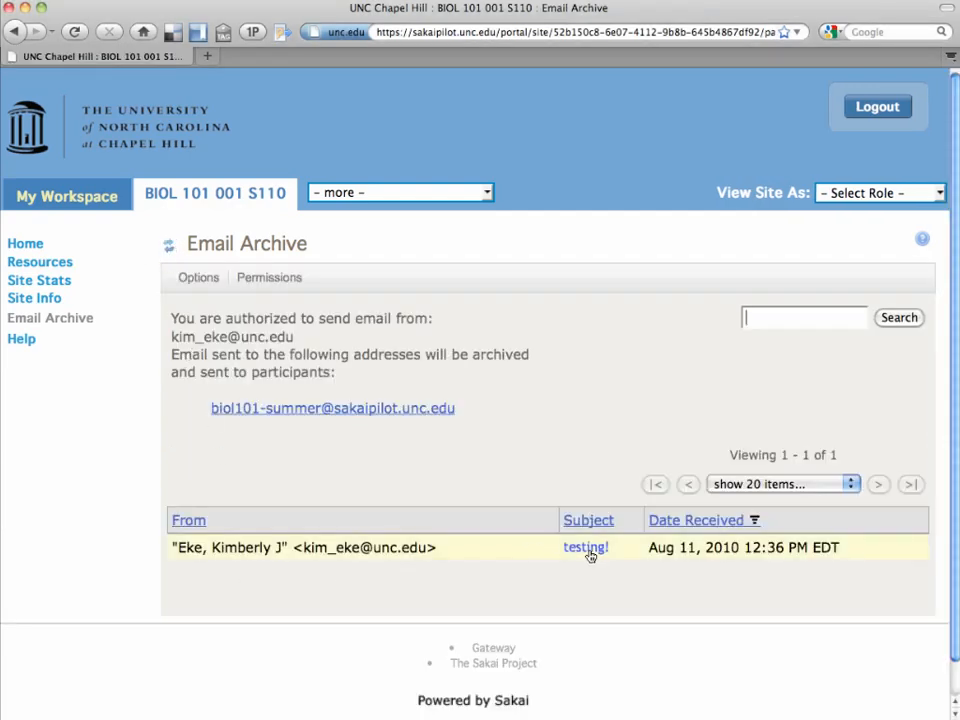
pyautogui.click(584, 548)
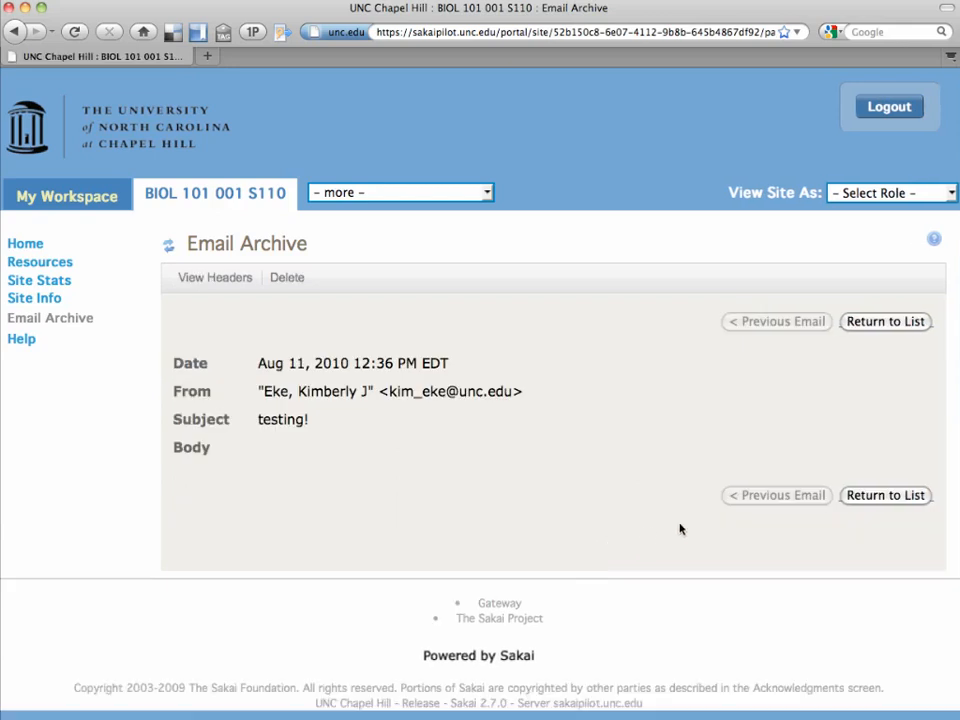
pyautogui.click(884, 320)
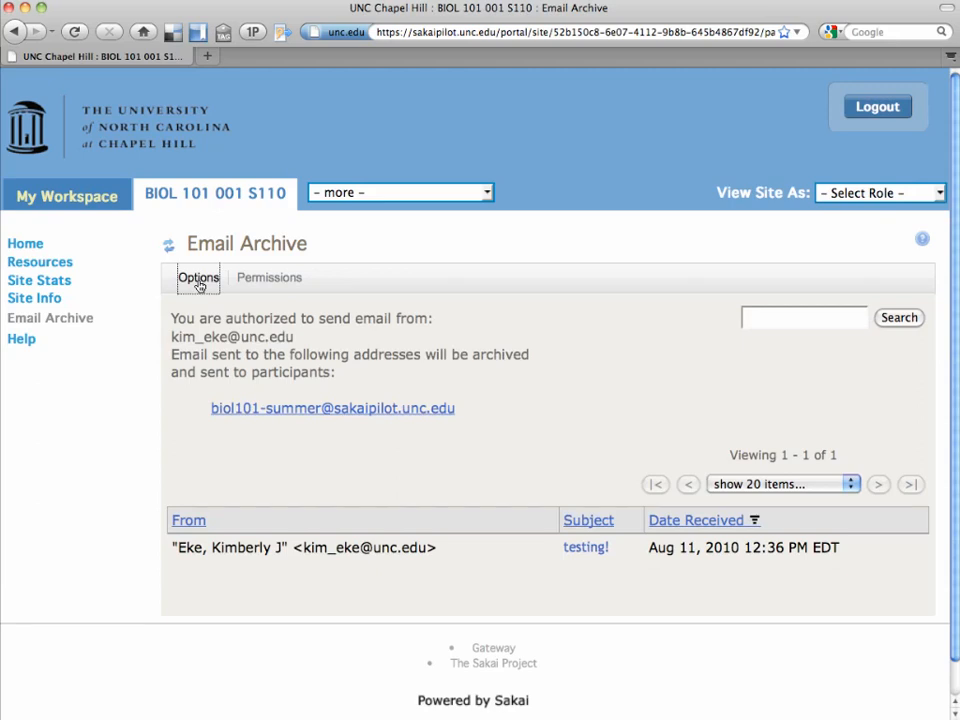
# View the archive's mailbox options without changes and go back to the site home page
pyautogui.click(198, 276)
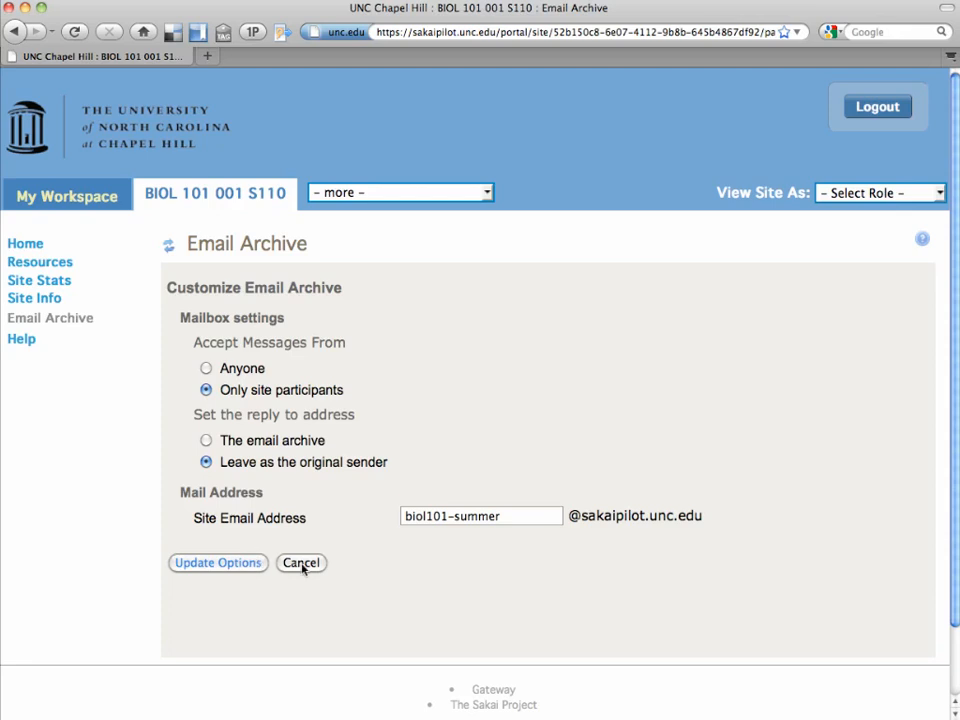
pyautogui.click(300, 562)
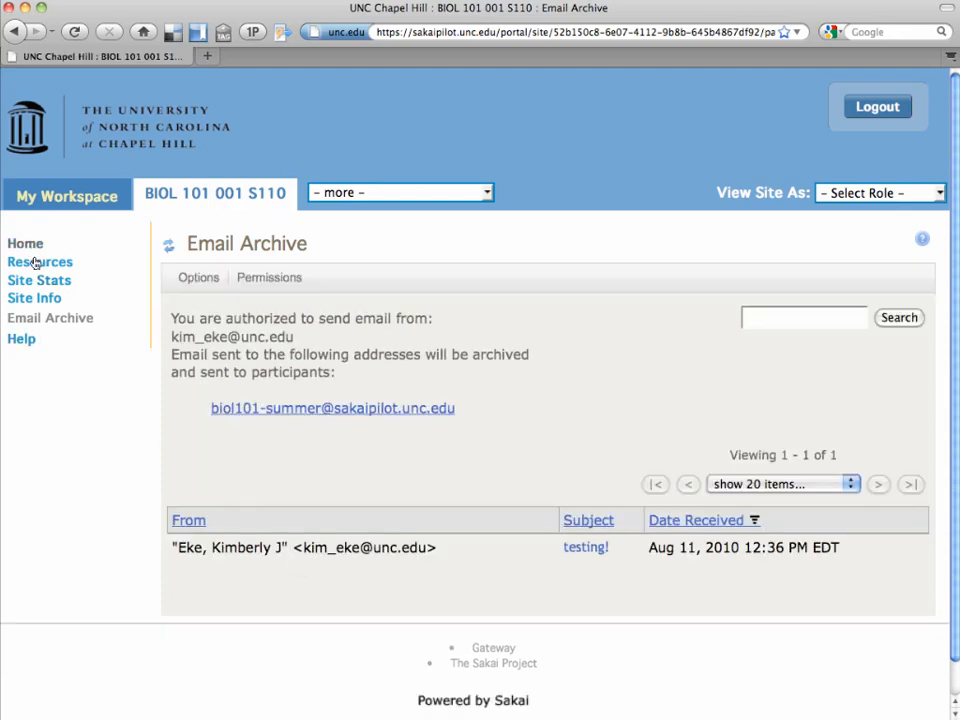
pyautogui.click(34, 302)
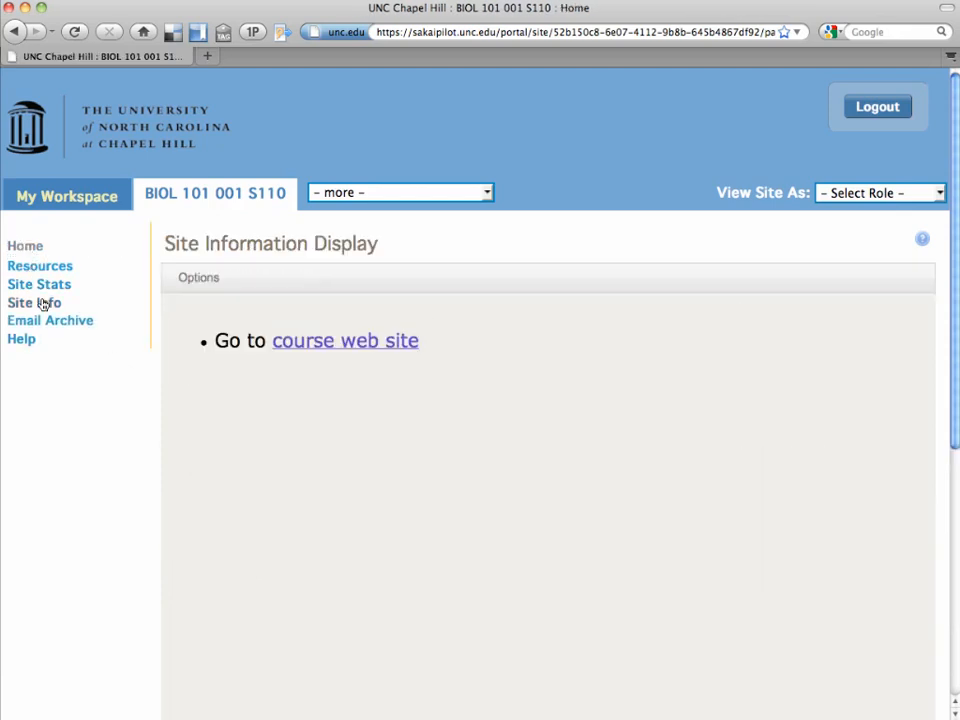
# In Page Order, hide Email Archive from students and drag it to just below Home
pyautogui.click(34, 304)
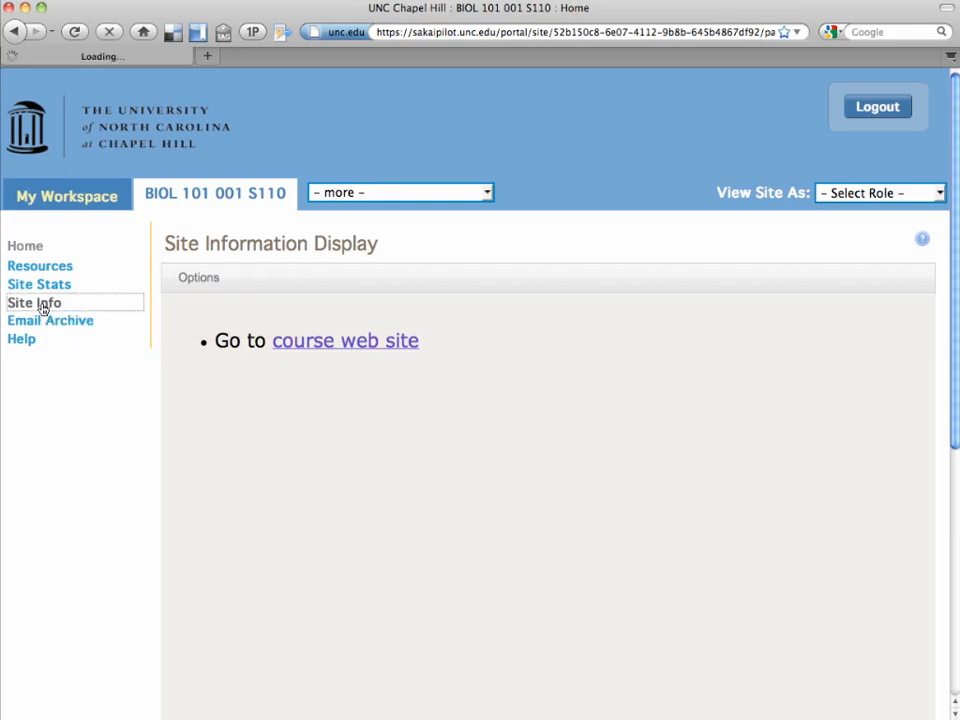
pyautogui.click(34, 302)
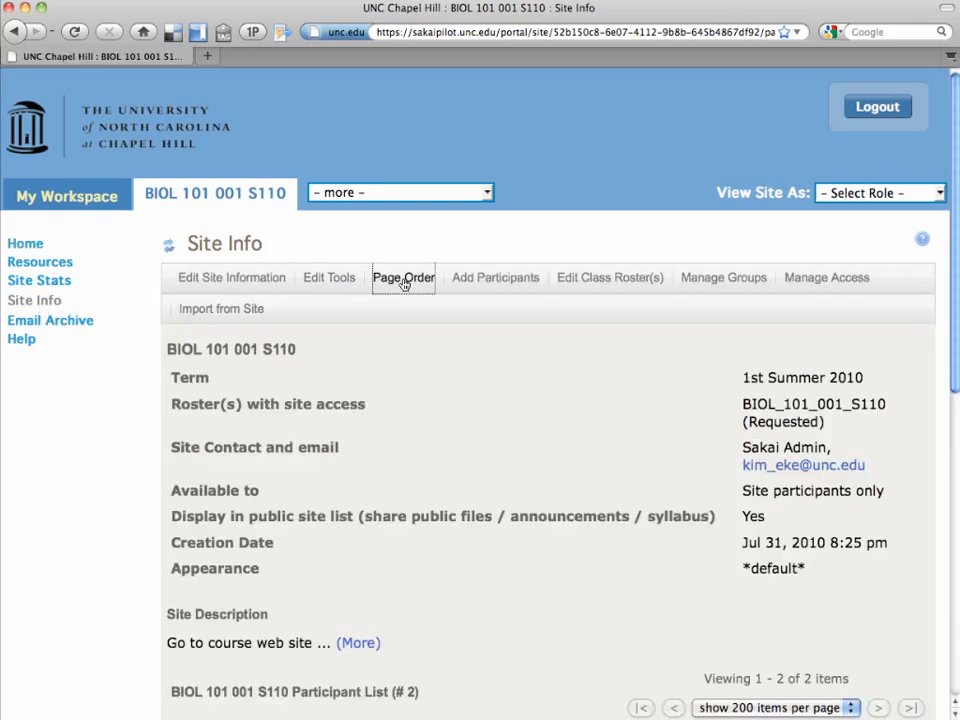
pyautogui.click(404, 276)
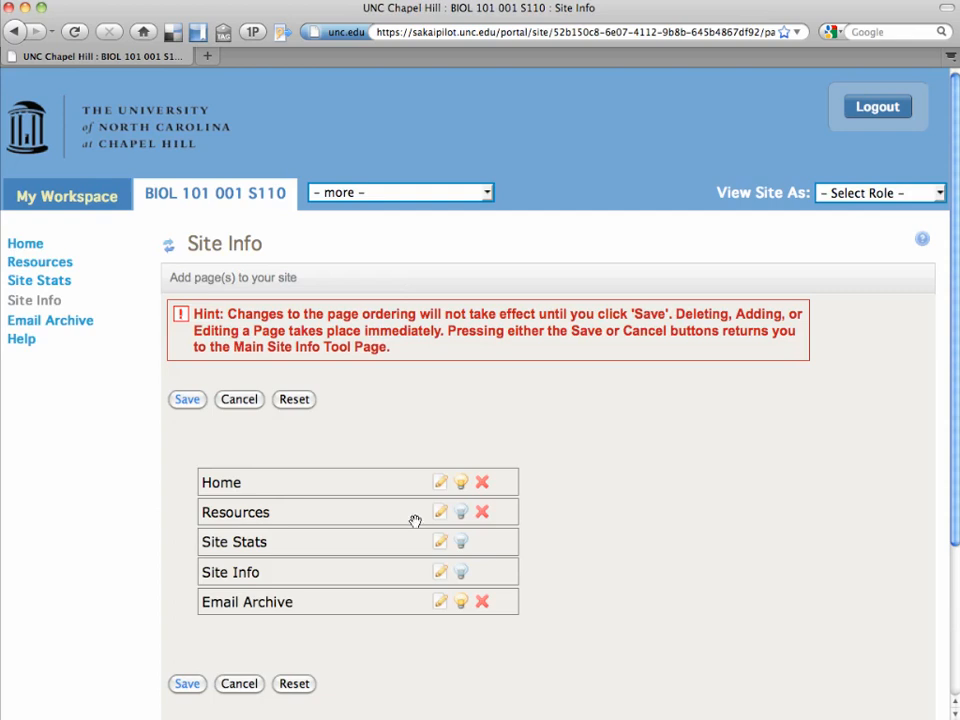
pyautogui.click(460, 600)
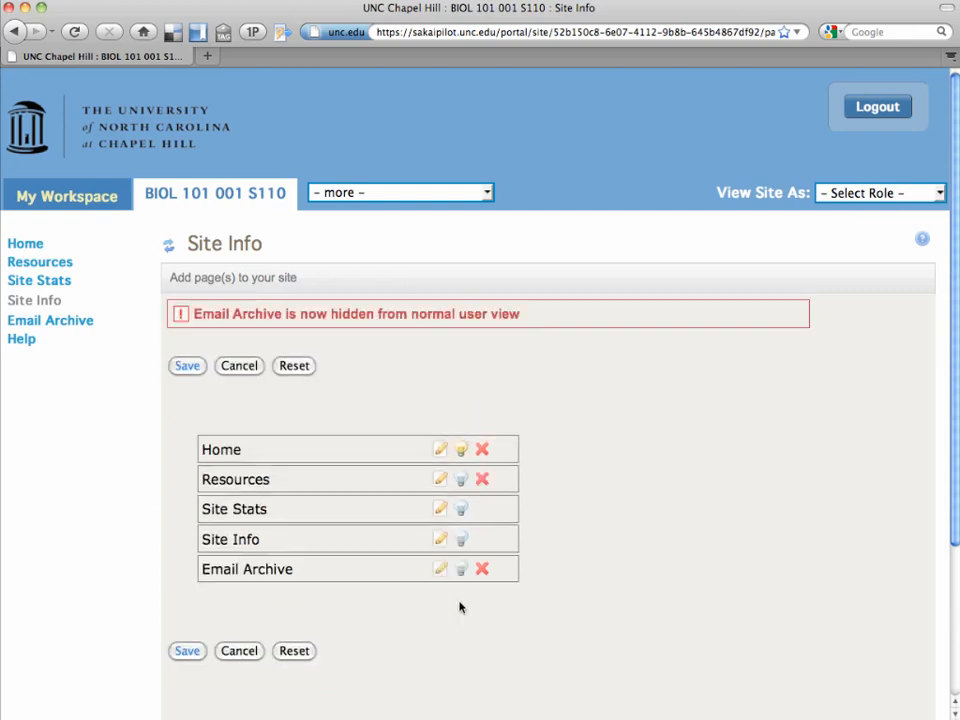
pyautogui.moveTo(246, 568); pyautogui.dragTo(246, 512)
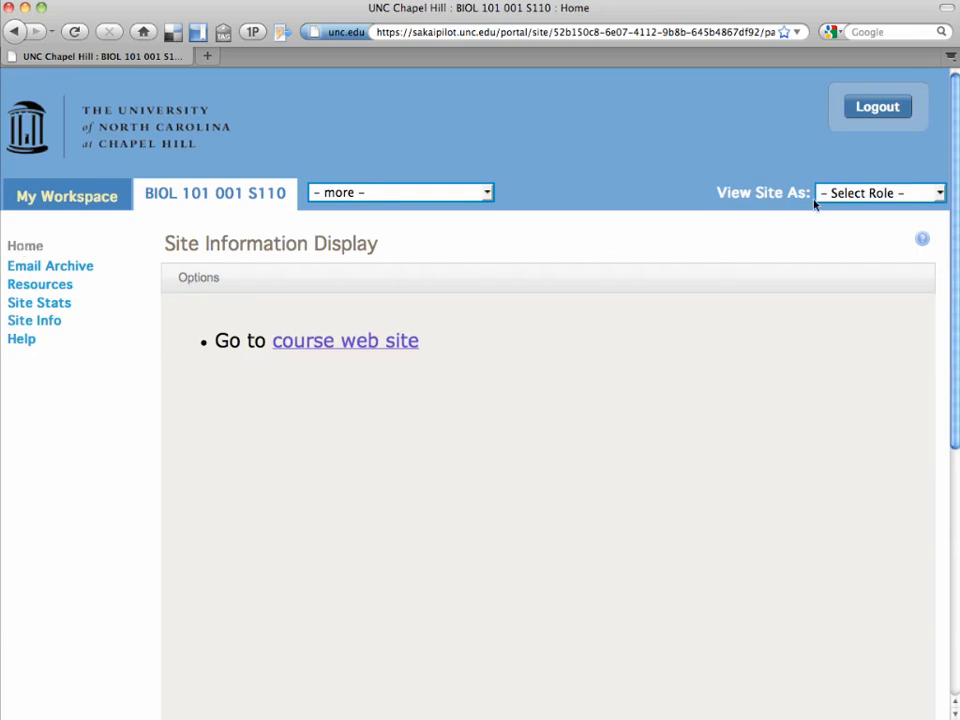
pyautogui.click(880, 192)
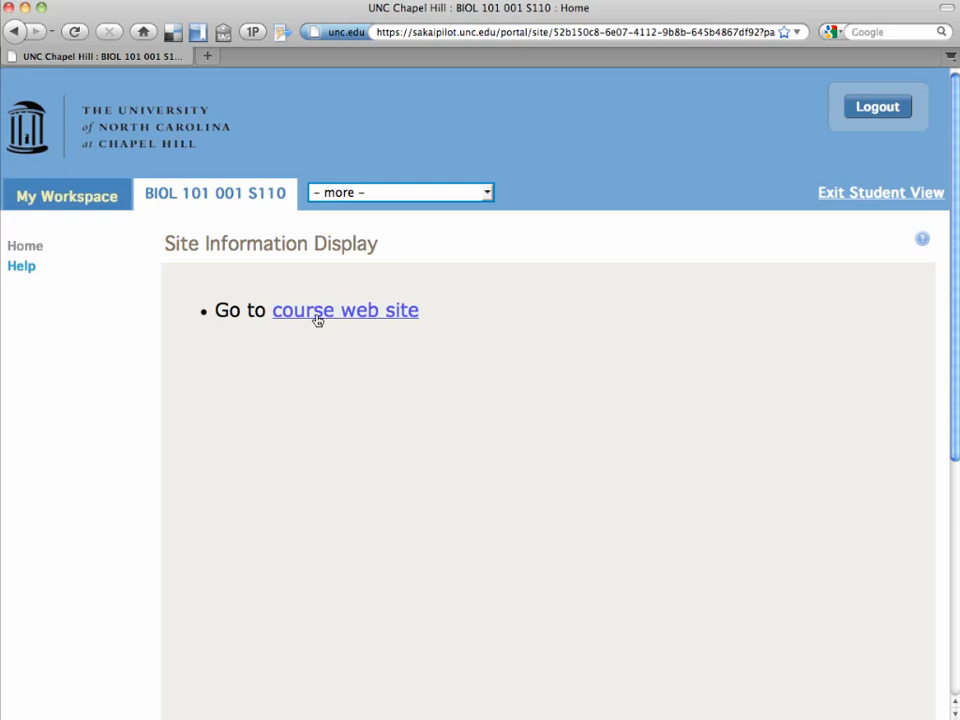
pyautogui.click(344, 310)
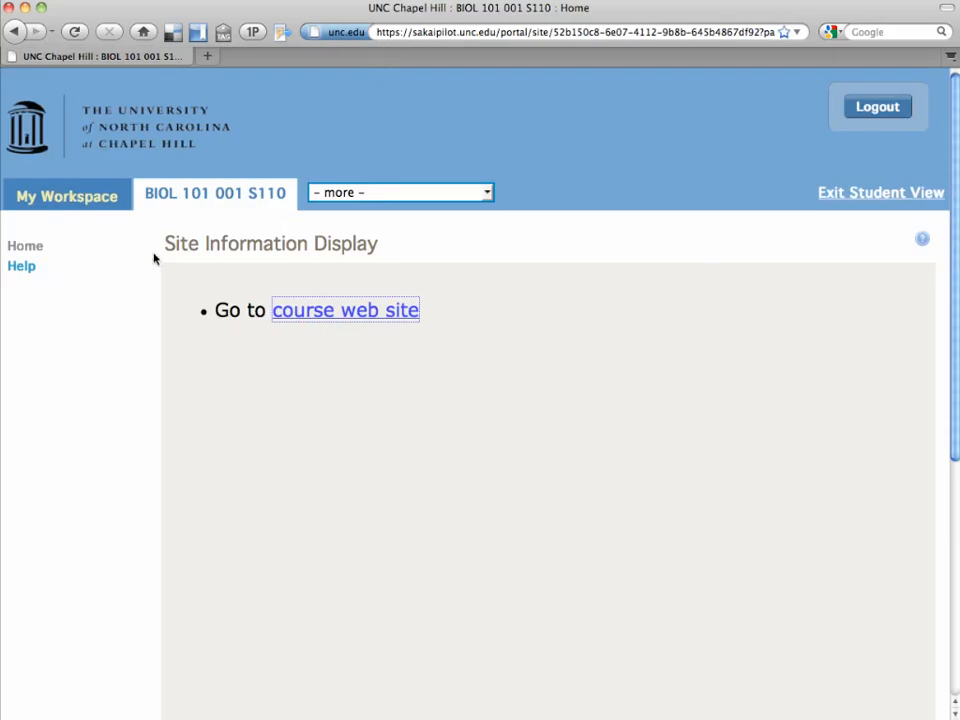
pyautogui.click(880, 192)
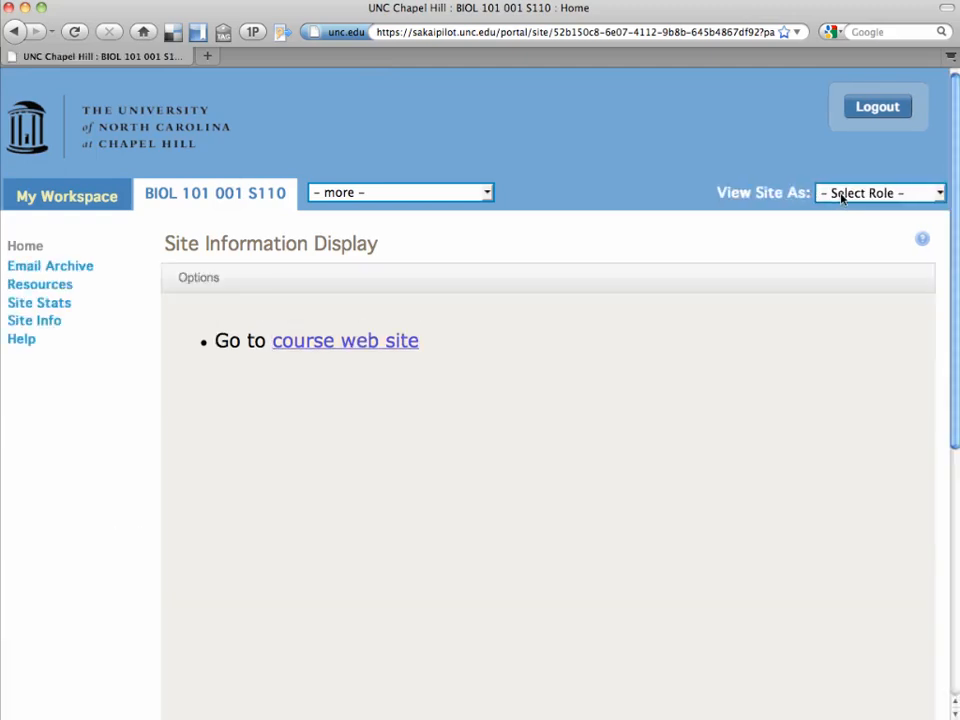